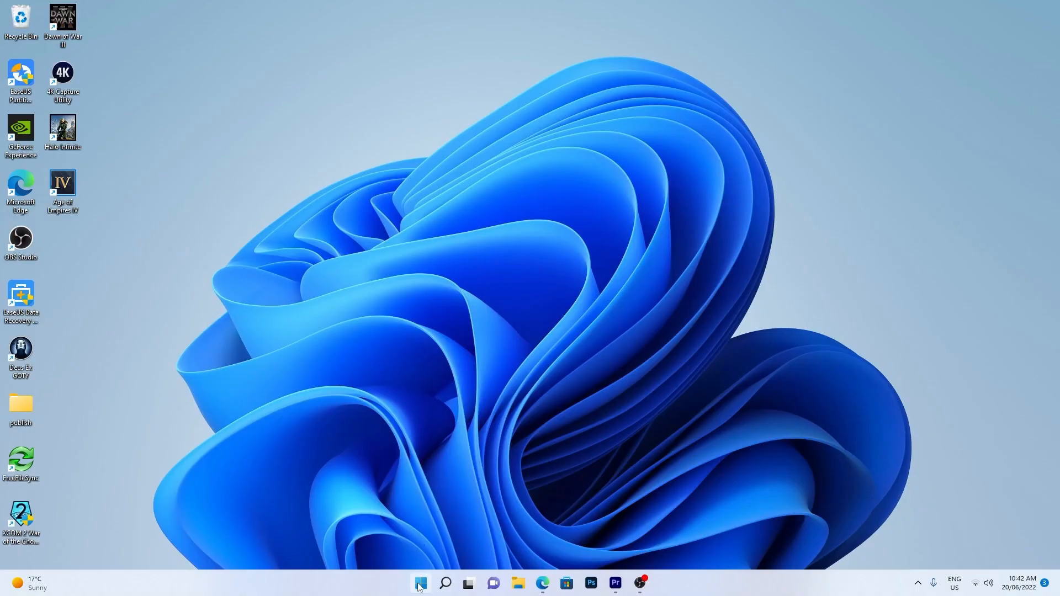
{"action": "mouse_move", "coordinate": [438, 380]}
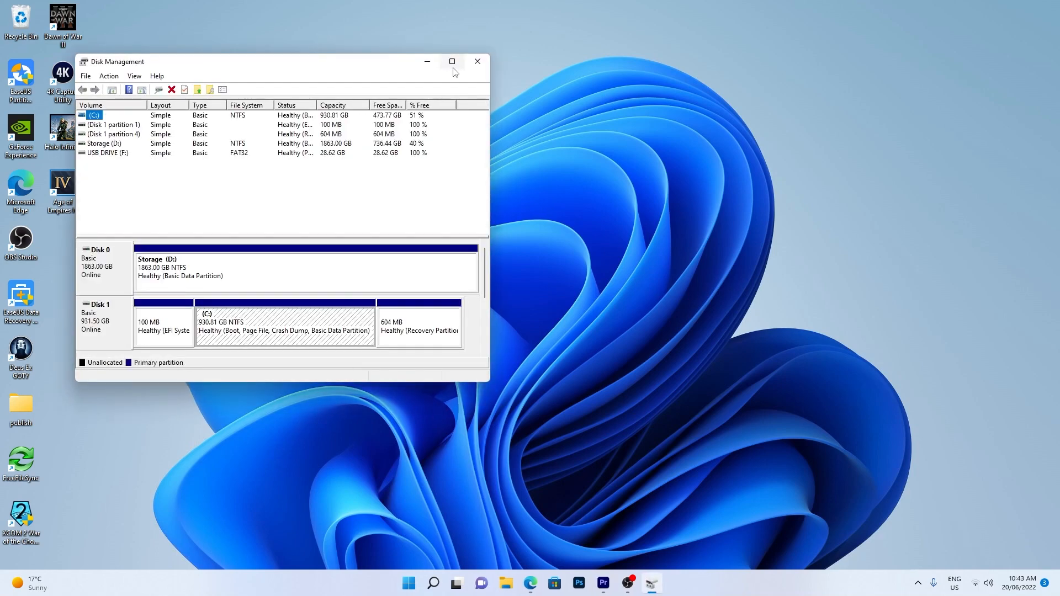
Maximize Disk Management, then launch Device Manager from the Win+X system tools menu.
{"action": "left_click", "coordinate": [451, 62]}
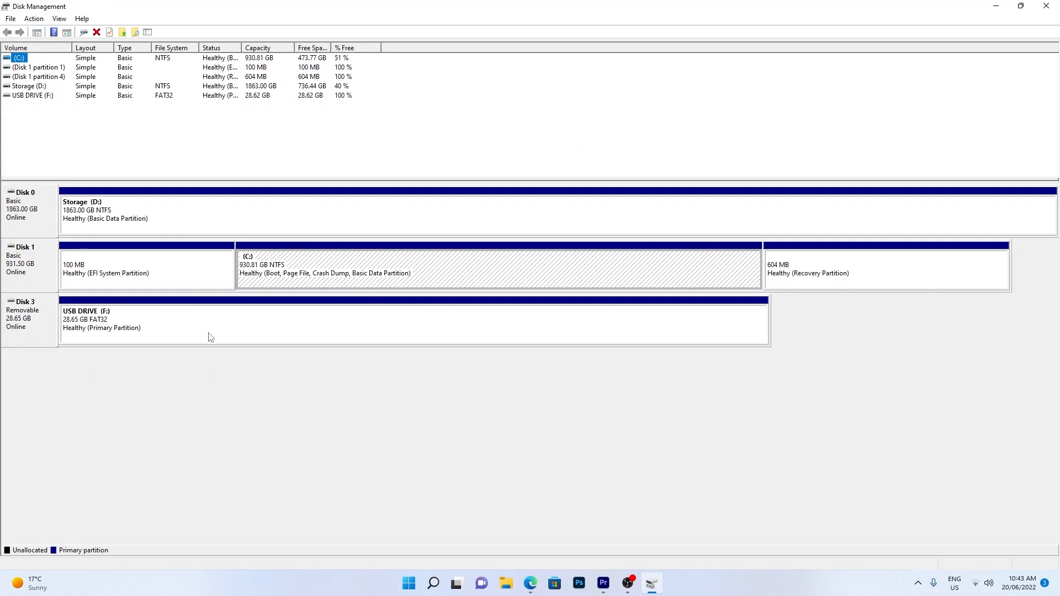
{"action": "mouse_move", "coordinate": [233, 332]}
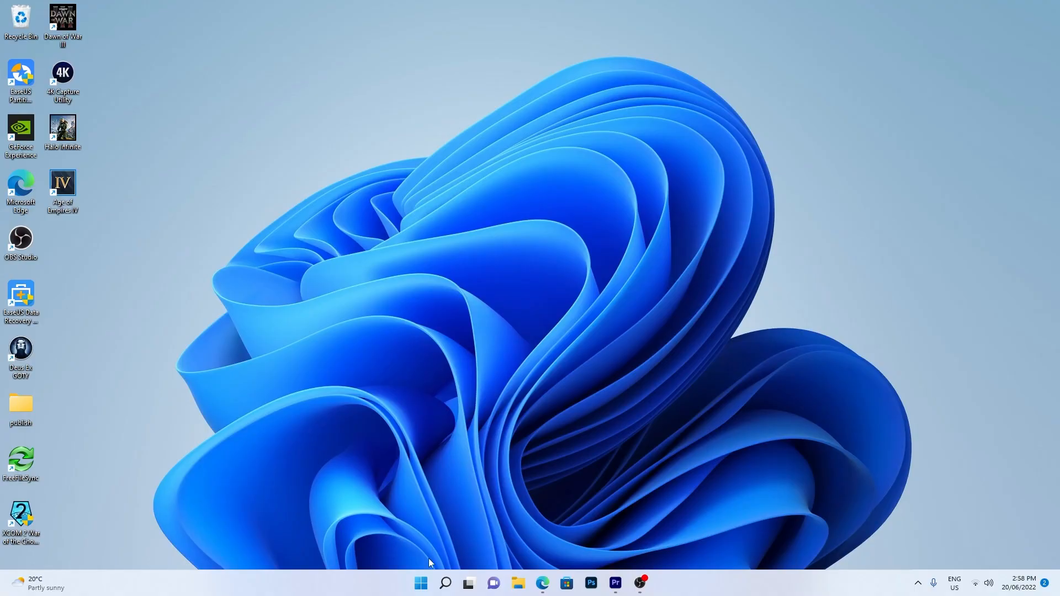
{"action": "right_click", "coordinate": [420, 582]}
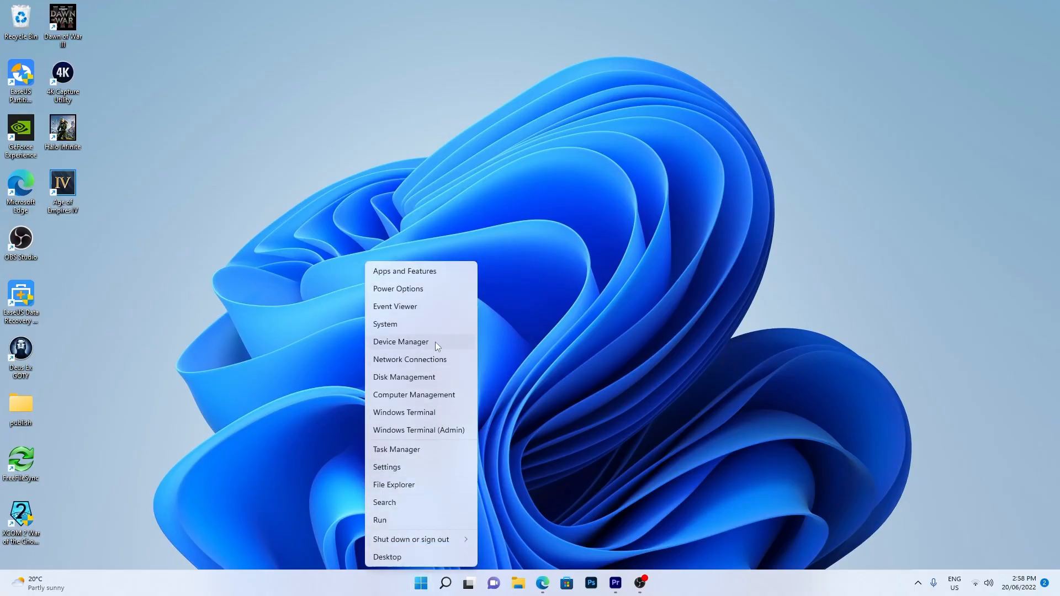
{"action": "left_click", "coordinate": [400, 342]}
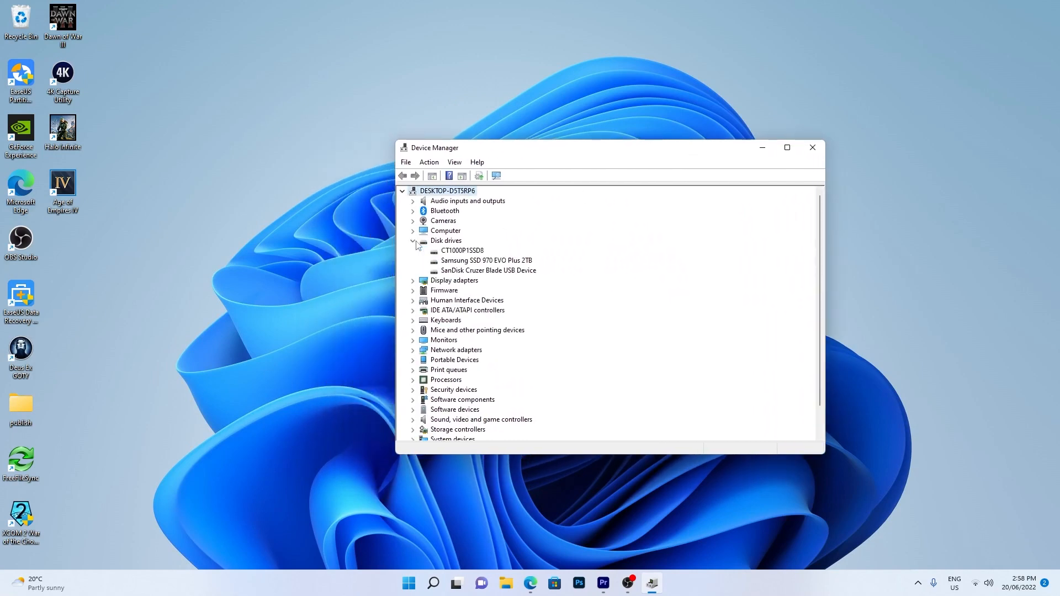
{"action": "mouse_move", "coordinate": [494, 285]}
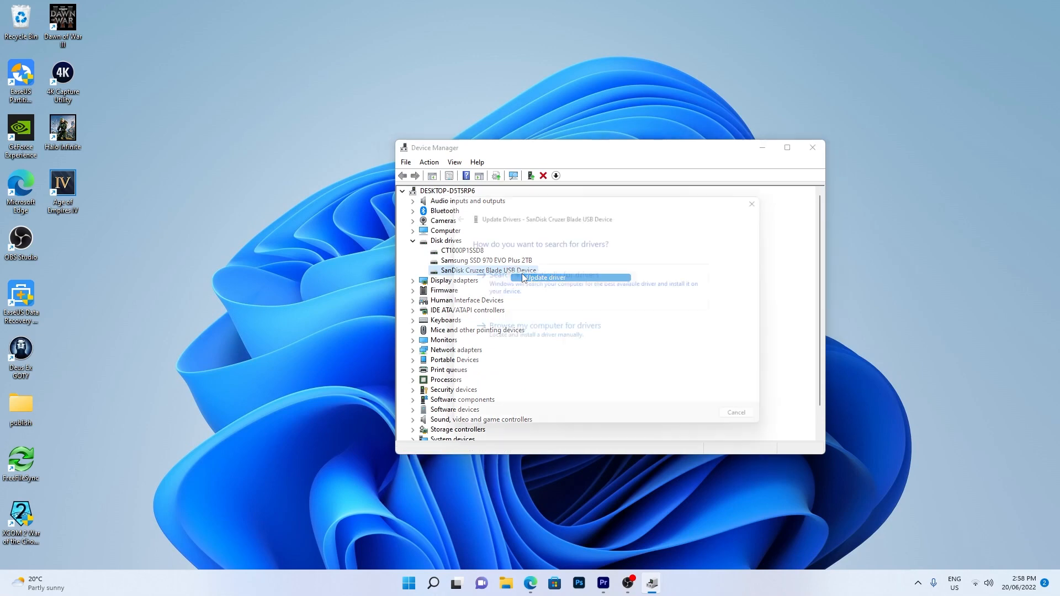
Update the SanDisk Cruzer Blade driver with automatic search; best driver reported already installed.
{"action": "left_click", "coordinate": [545, 277]}
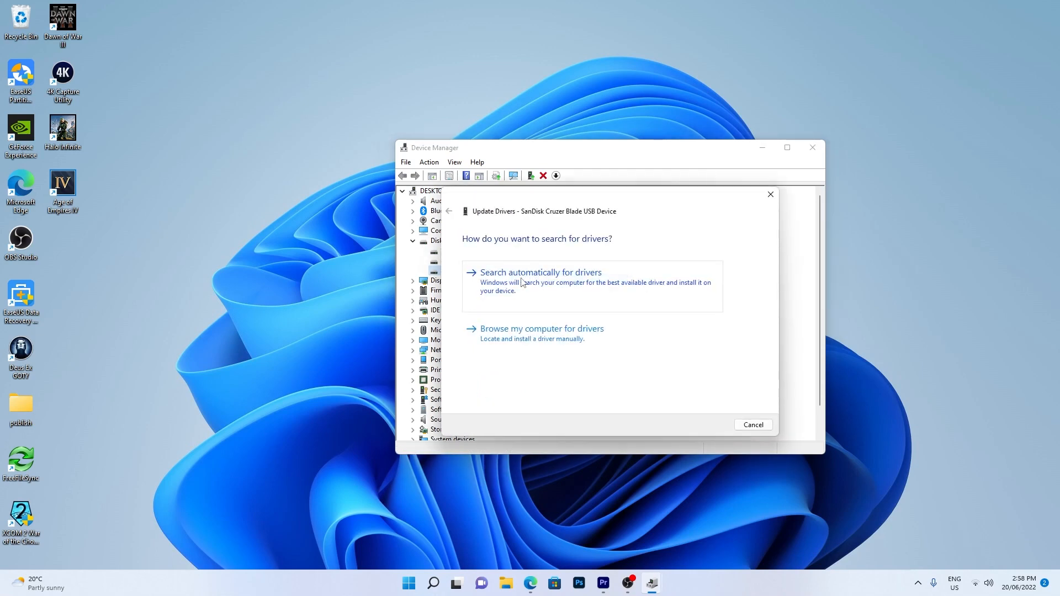
{"action": "left_click", "coordinate": [540, 272]}
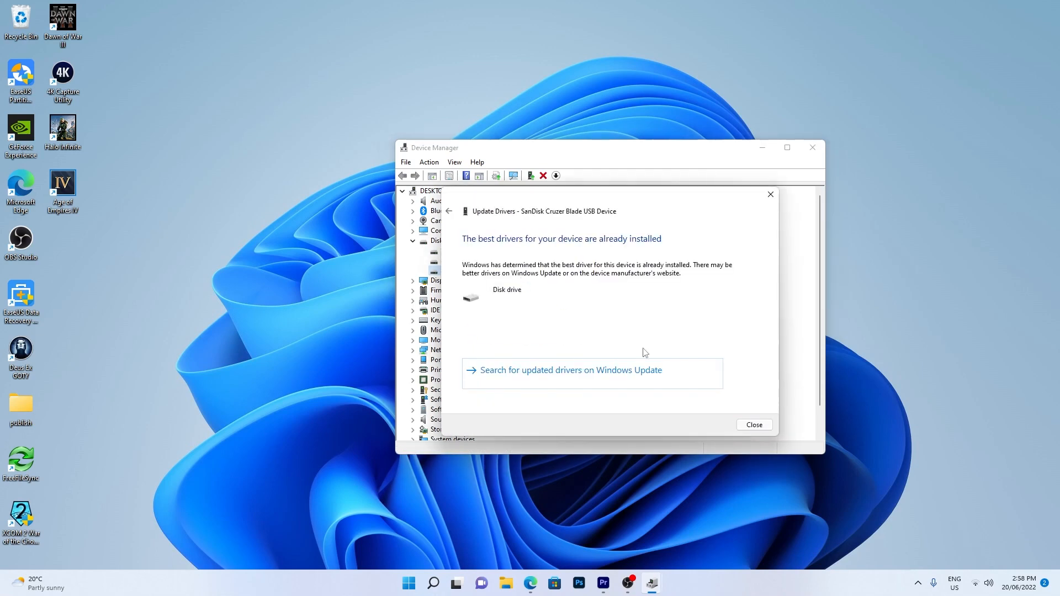
{"action": "left_click", "coordinate": [753, 424]}
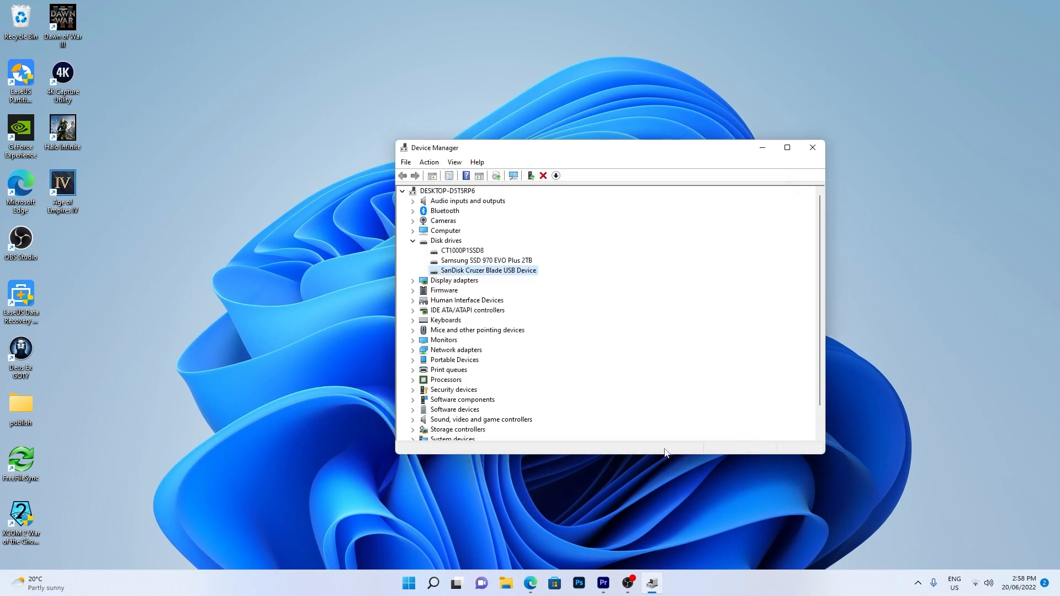
{"action": "left_click", "coordinate": [408, 582]}
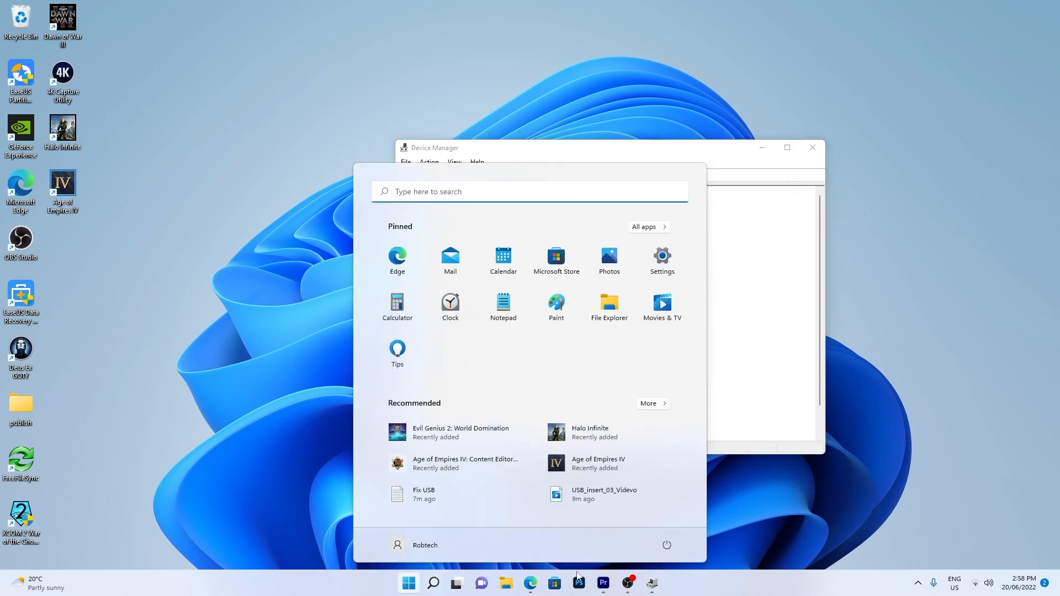
Restart the computer from the Start menu power options and return to the desktop.
{"action": "left_click", "coordinate": [667, 544]}
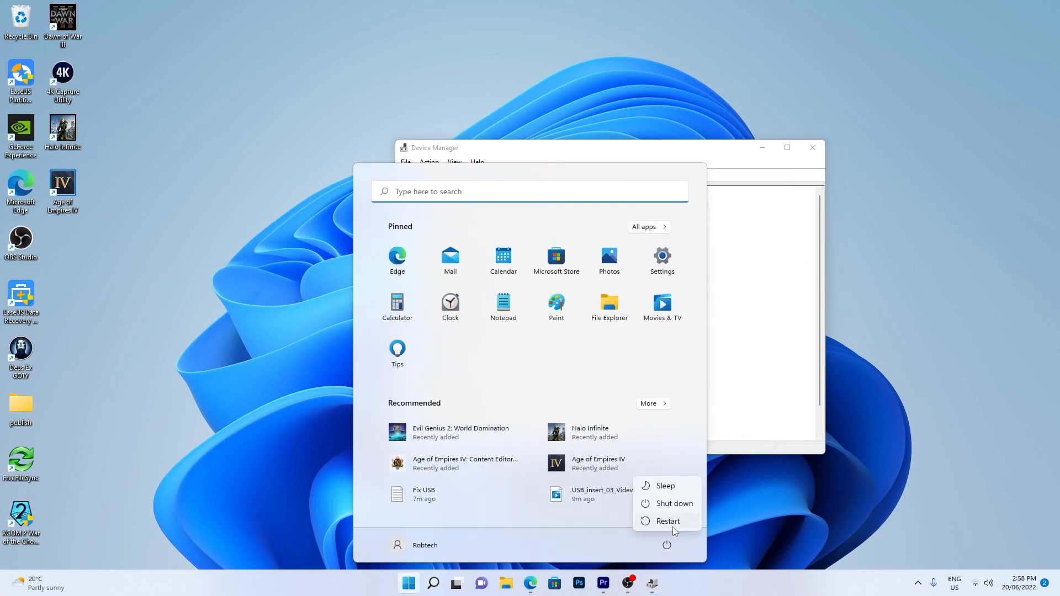
{"action": "right_click", "coordinate": [421, 582]}
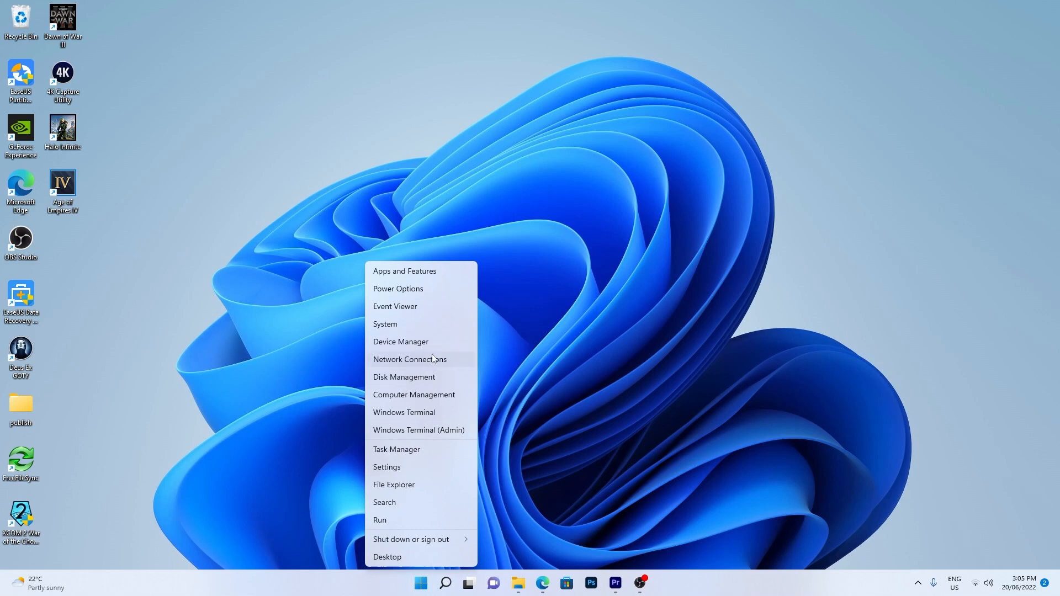
Uninstall the SanDisk Cruzer Blade USB Device from Disk drives in Device Manager.
{"action": "left_click", "coordinate": [400, 341]}
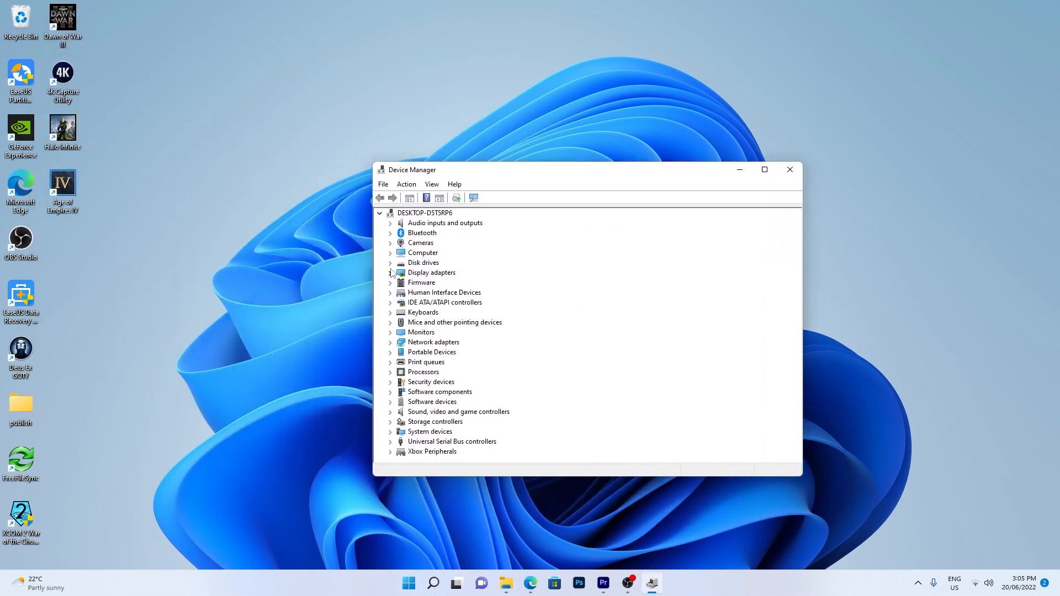
{"action": "right_click", "coordinate": [446, 292]}
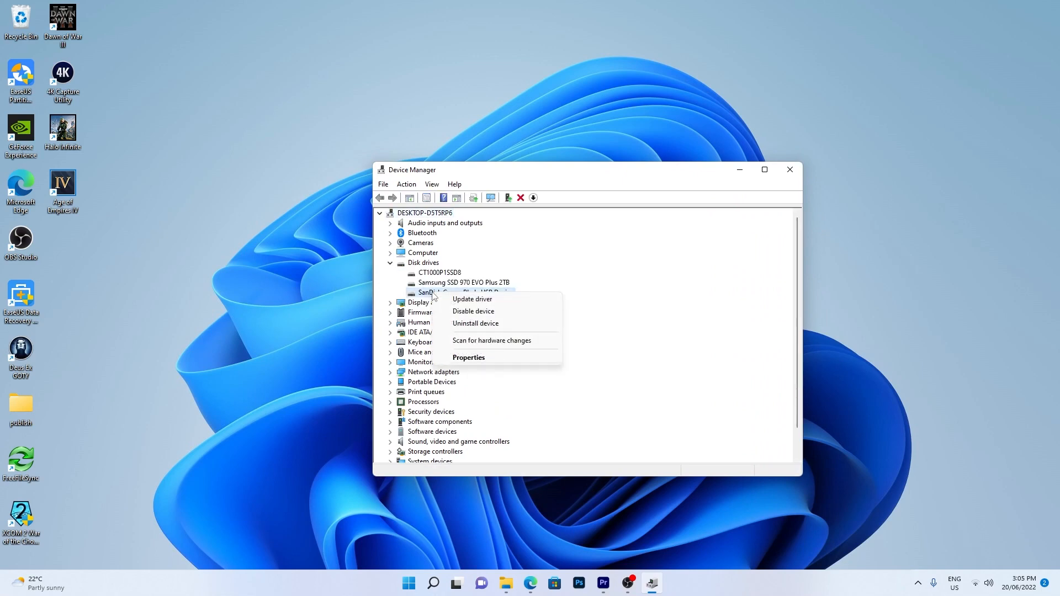
{"action": "left_click", "coordinate": [474, 323]}
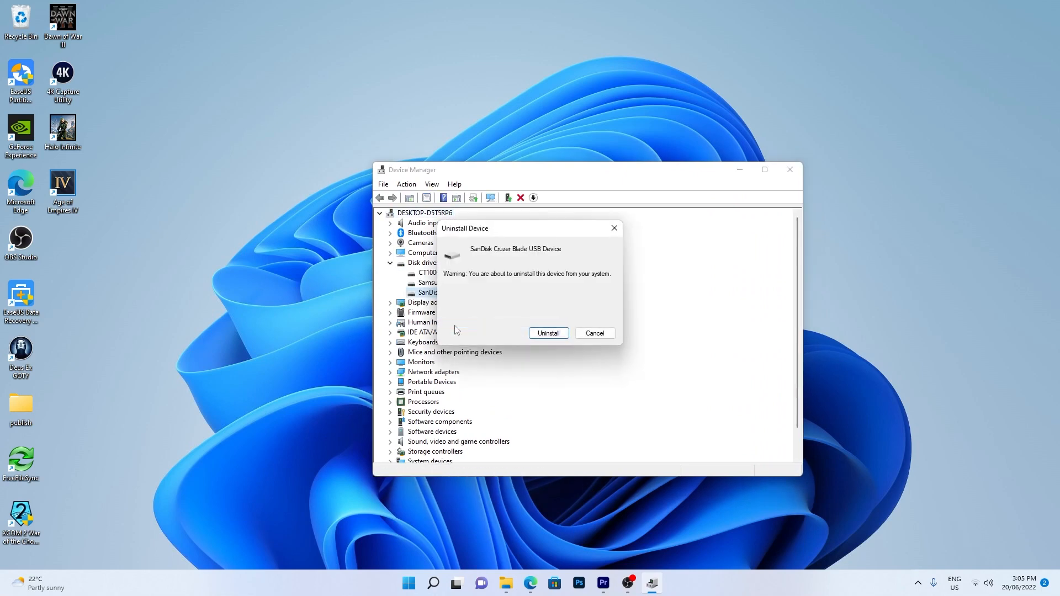
{"action": "left_click", "coordinate": [595, 332]}
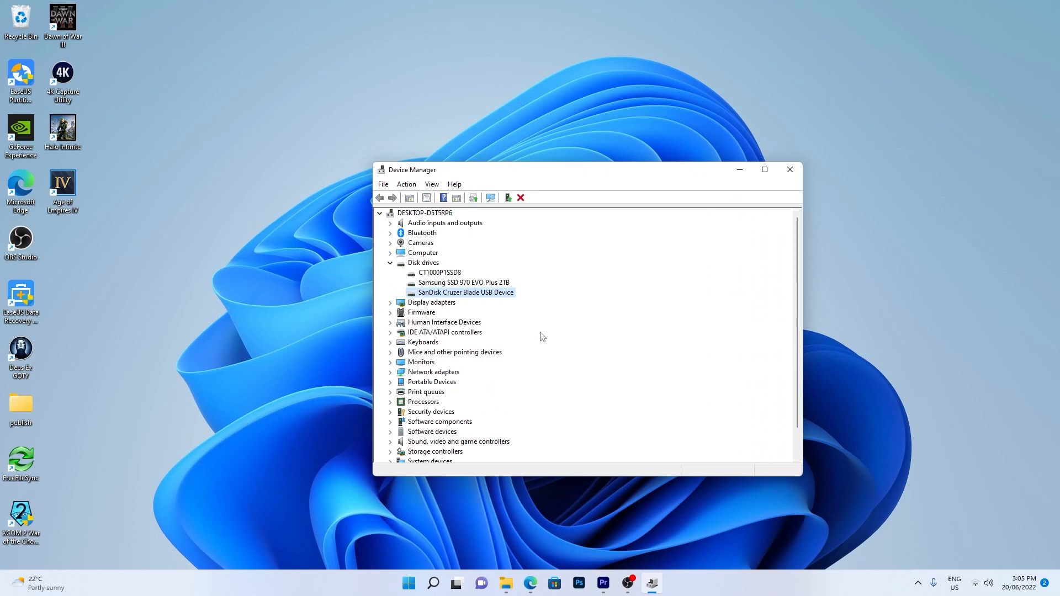
Scan for hardware changes from the computer node so the USB drive is redetected.
{"action": "left_click", "coordinate": [520, 198]}
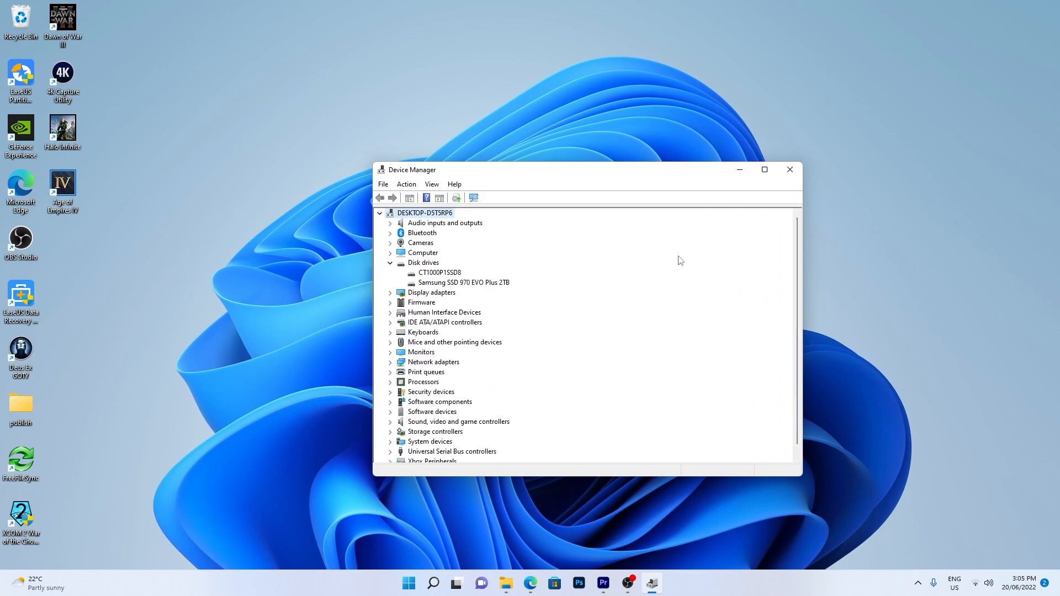
{"action": "left_click", "coordinate": [789, 170]}
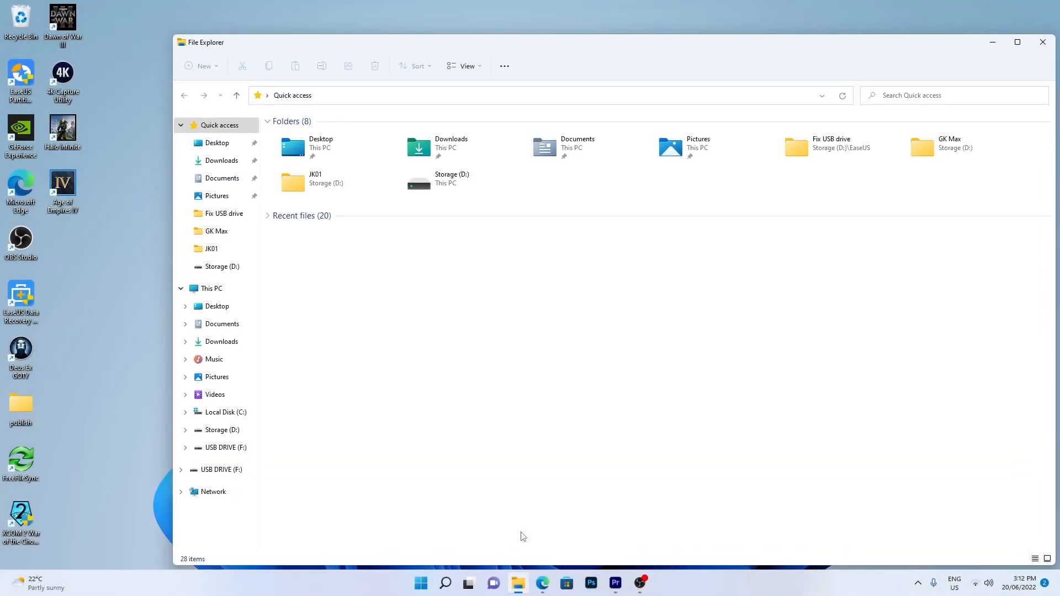
View This PC in File Explorer, showing USB DRIVE (F:) with 28.6 GB free.
{"action": "left_click", "coordinate": [211, 288]}
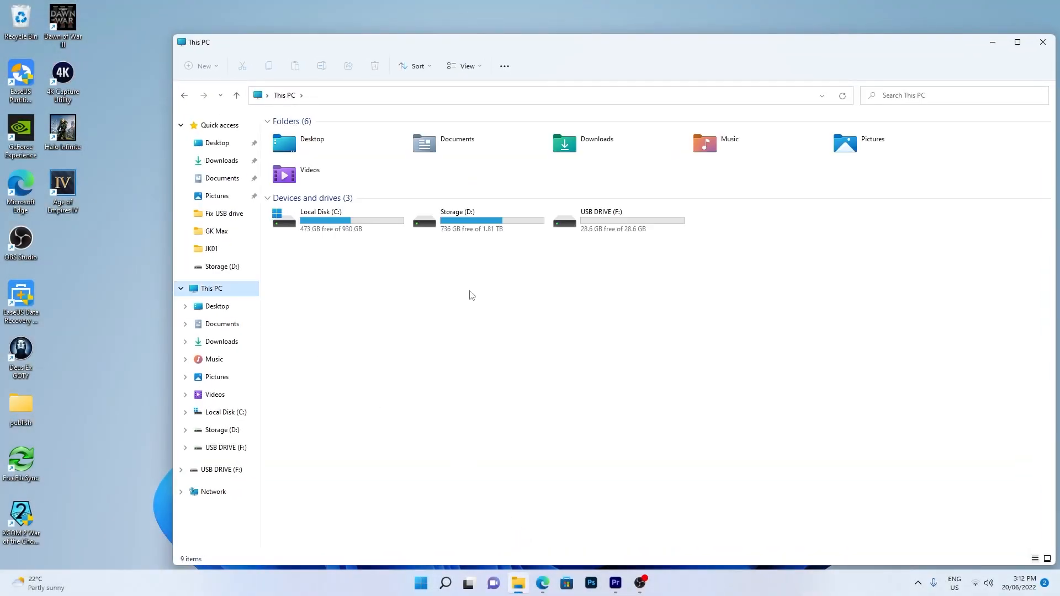
{"action": "mouse_move", "coordinate": [614, 223]}
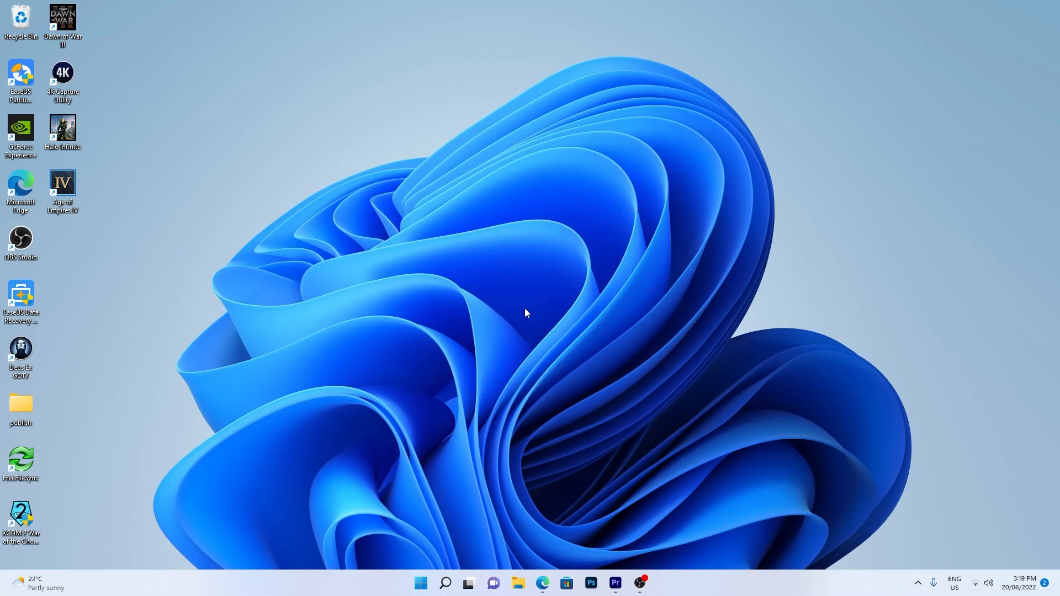
Launch Disk Management maximized and start New Simple Volume on Disk 2's 28.65 GB unallocated space.
{"action": "right_click", "coordinate": [420, 582]}
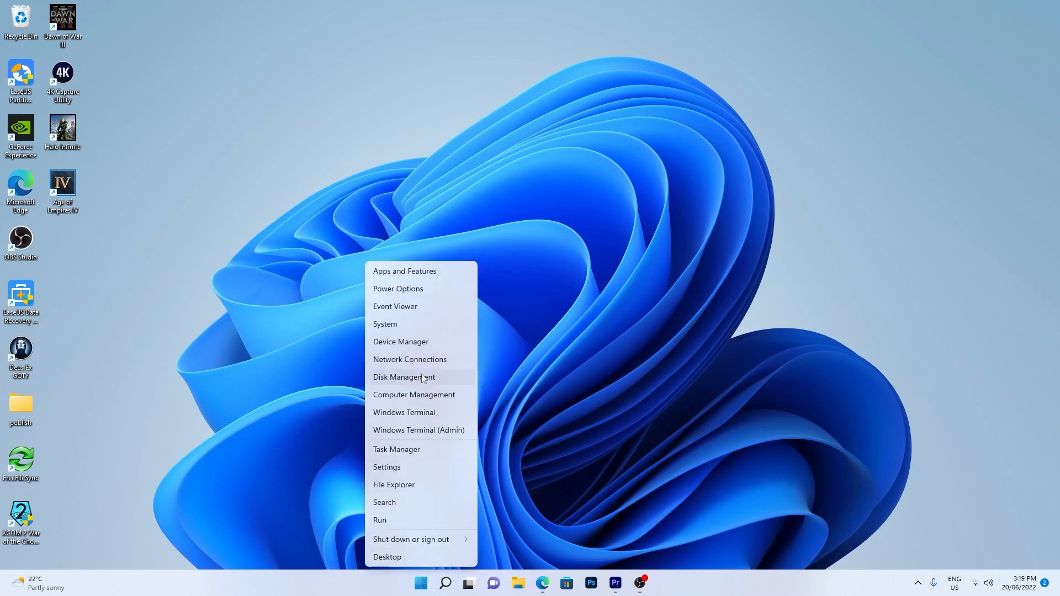
{"action": "left_click", "coordinate": [405, 376]}
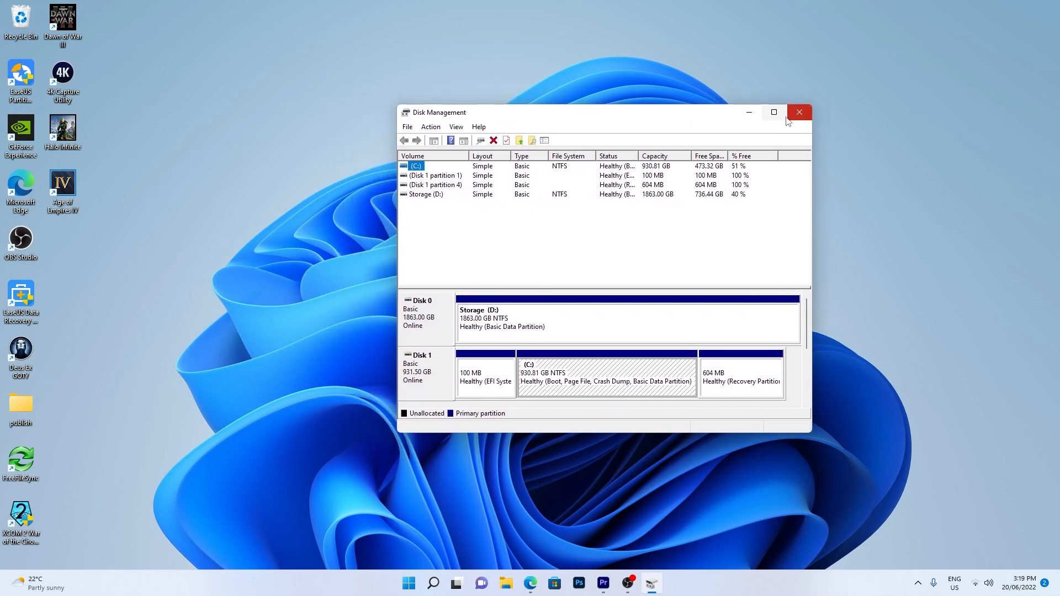
{"action": "left_click", "coordinate": [774, 112]}
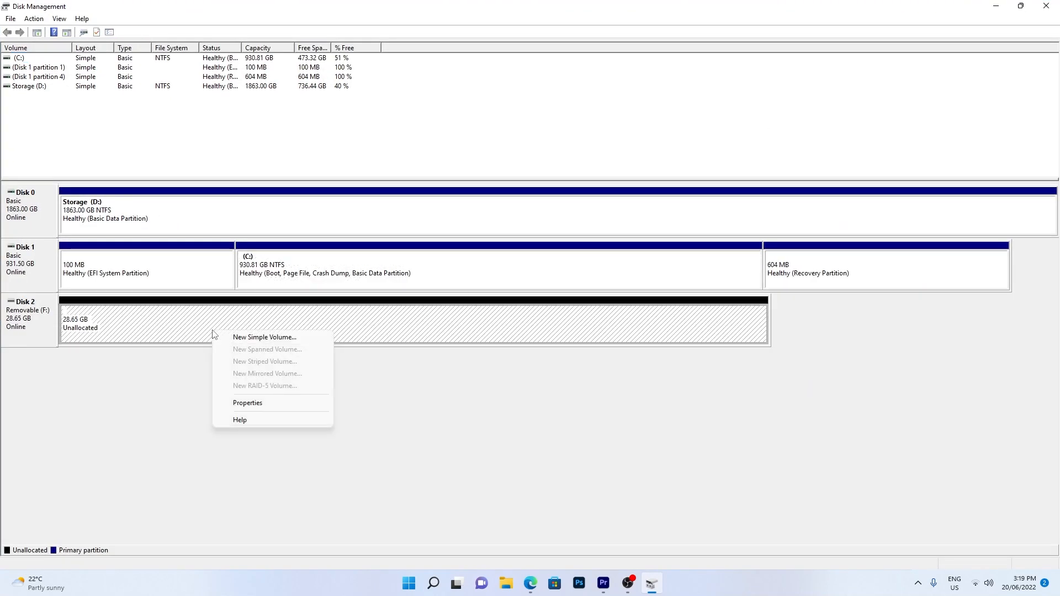
{"action": "left_click", "coordinate": [264, 337]}
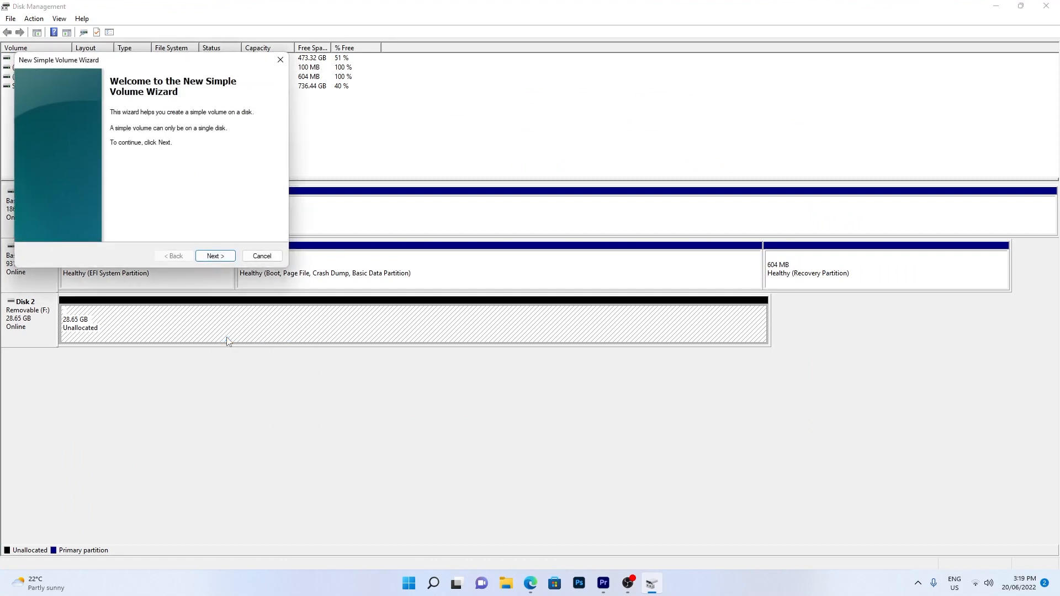
Create a full-size NTFS quick-formatted volume labelled USB with drive letter E on Disk 2.
{"action": "left_click", "coordinate": [214, 255]}
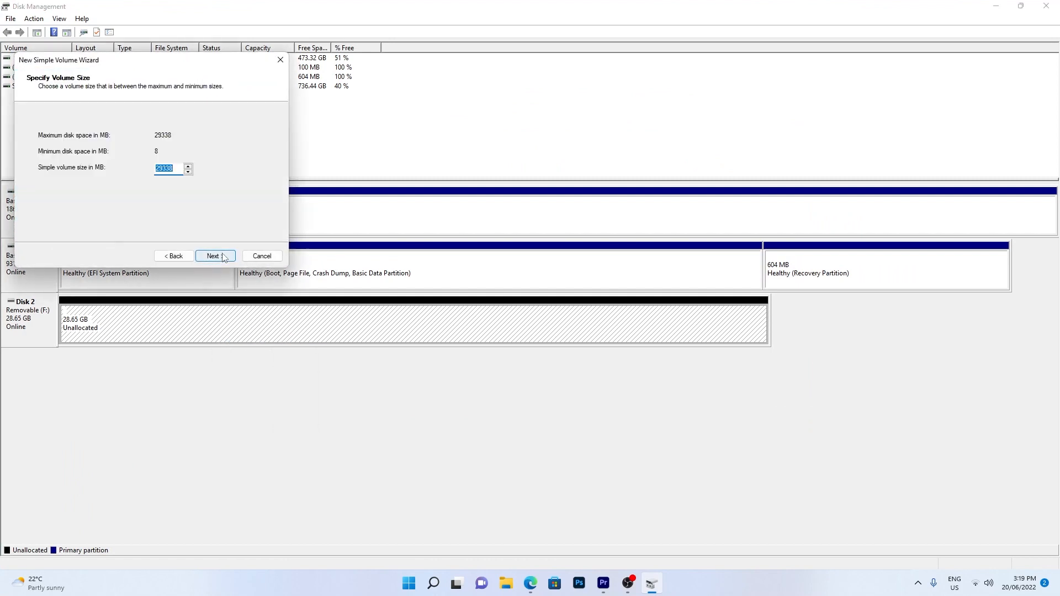
{"action": "left_click", "coordinate": [212, 255]}
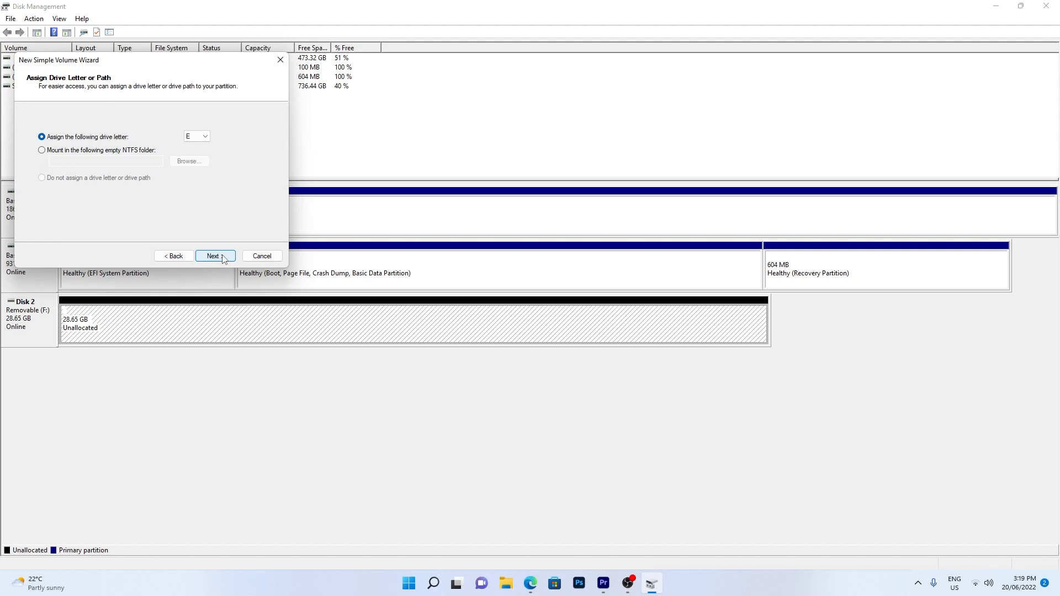
{"action": "left_click", "coordinate": [214, 255]}
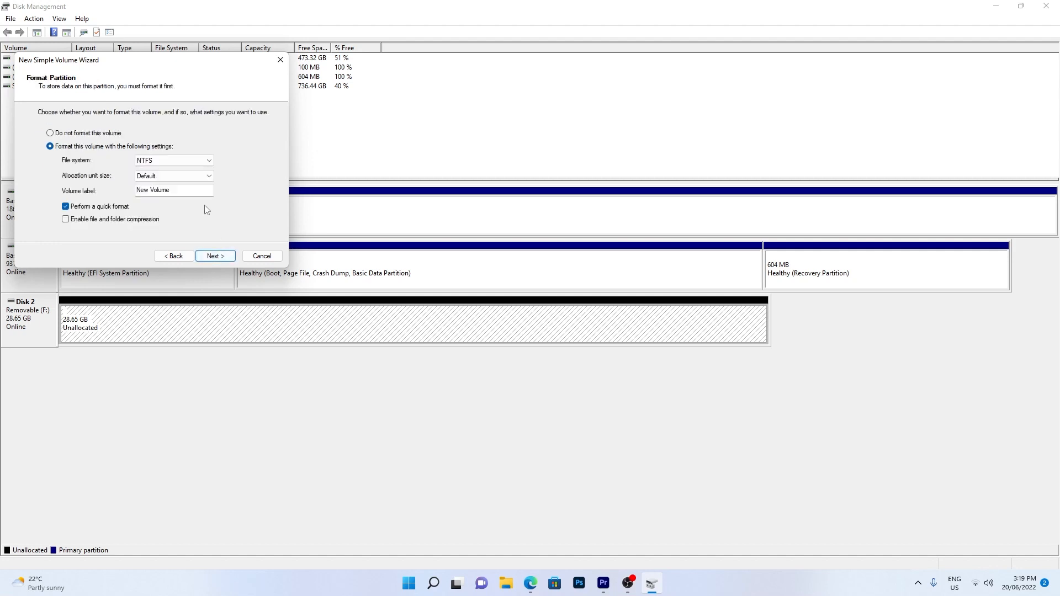
{"action": "type", "text": "USB"}
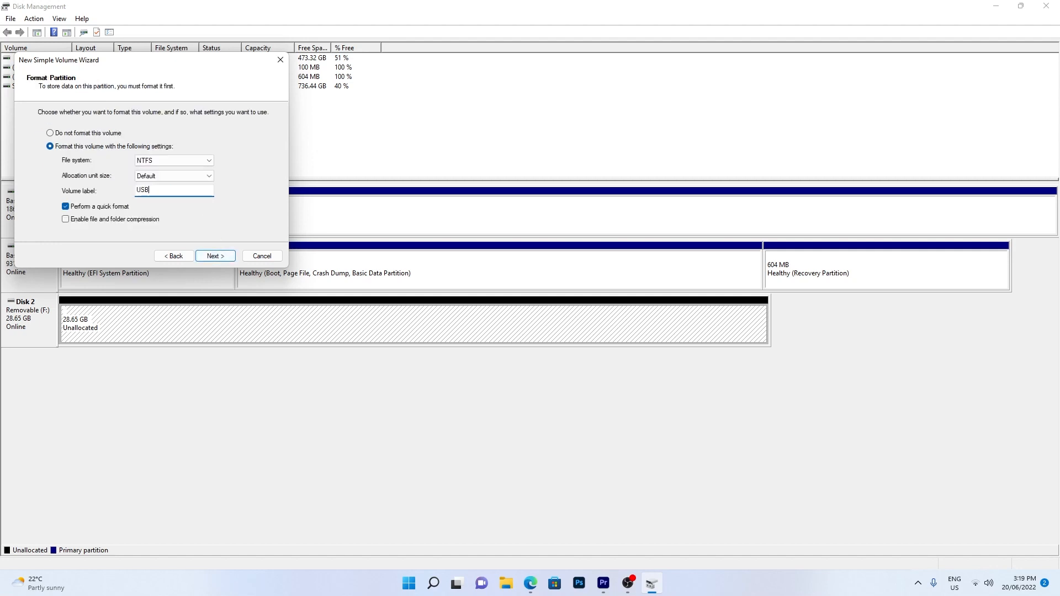
{"action": "left_click", "coordinate": [214, 255]}
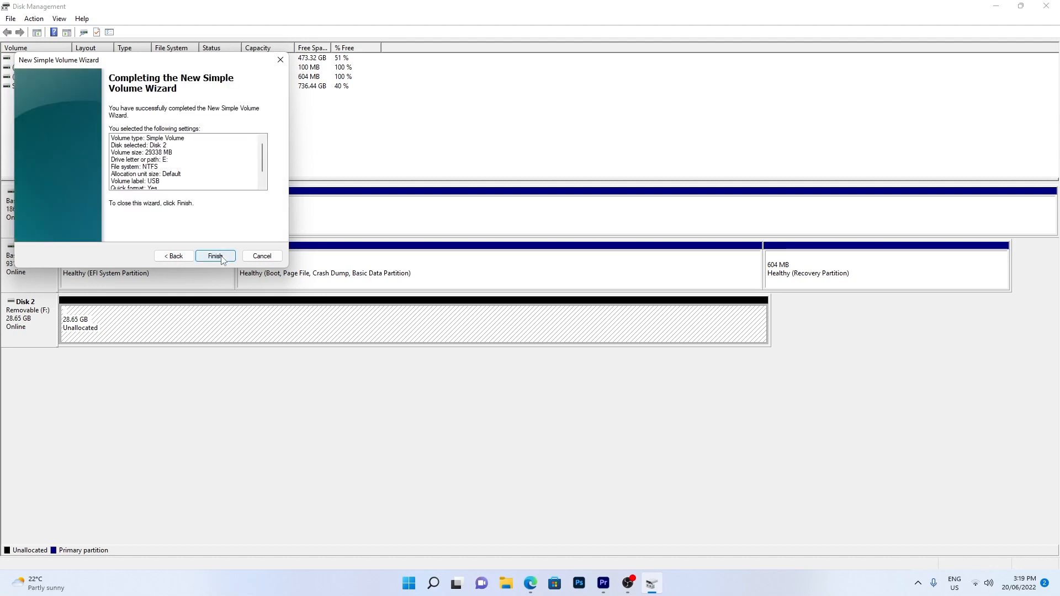
{"action": "left_click", "coordinate": [216, 255]}
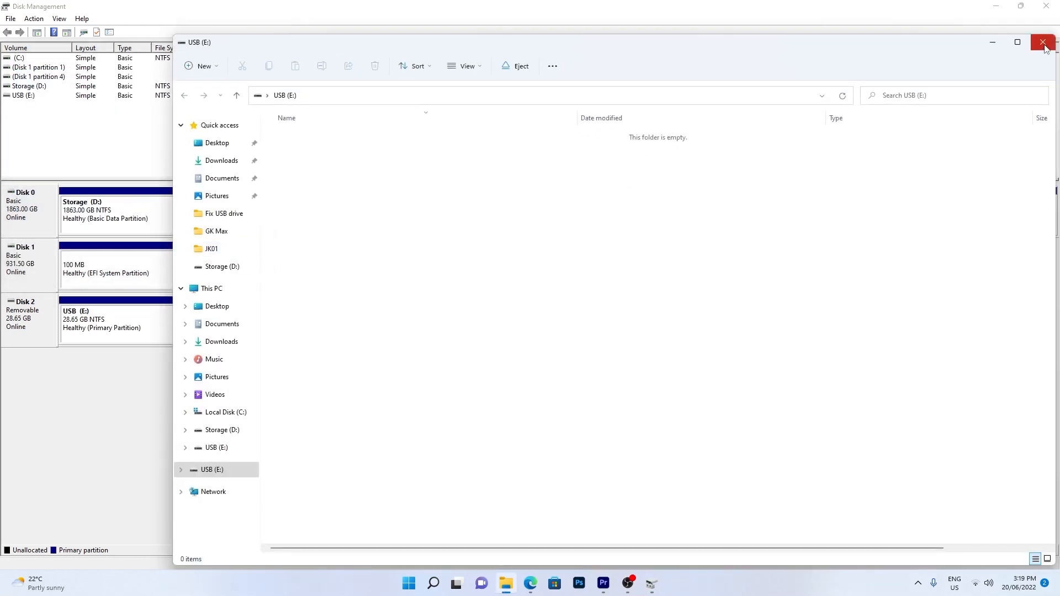
Close the empty USB (E:) Explorer window and relaunch Disk Management from the Win+X menu.
{"action": "left_click", "coordinate": [1044, 42]}
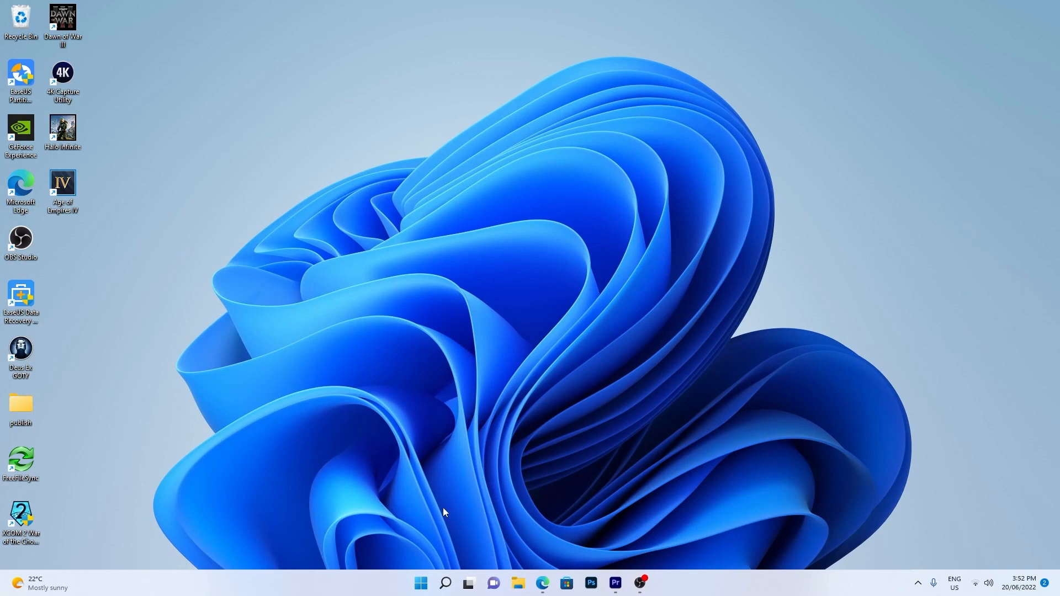
{"action": "right_click", "coordinate": [420, 583]}
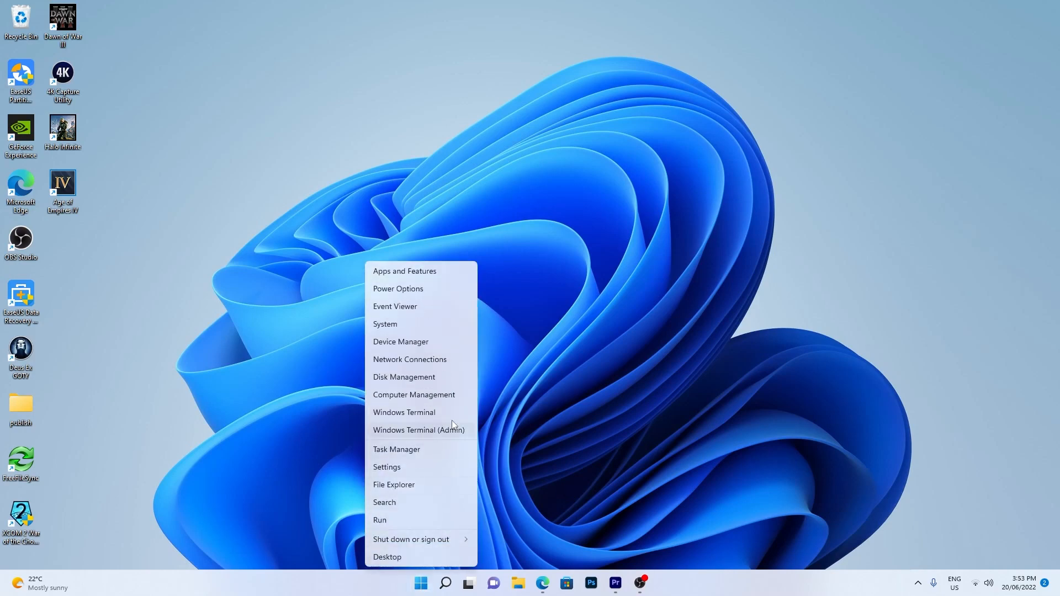
{"action": "left_click", "coordinate": [404, 376]}
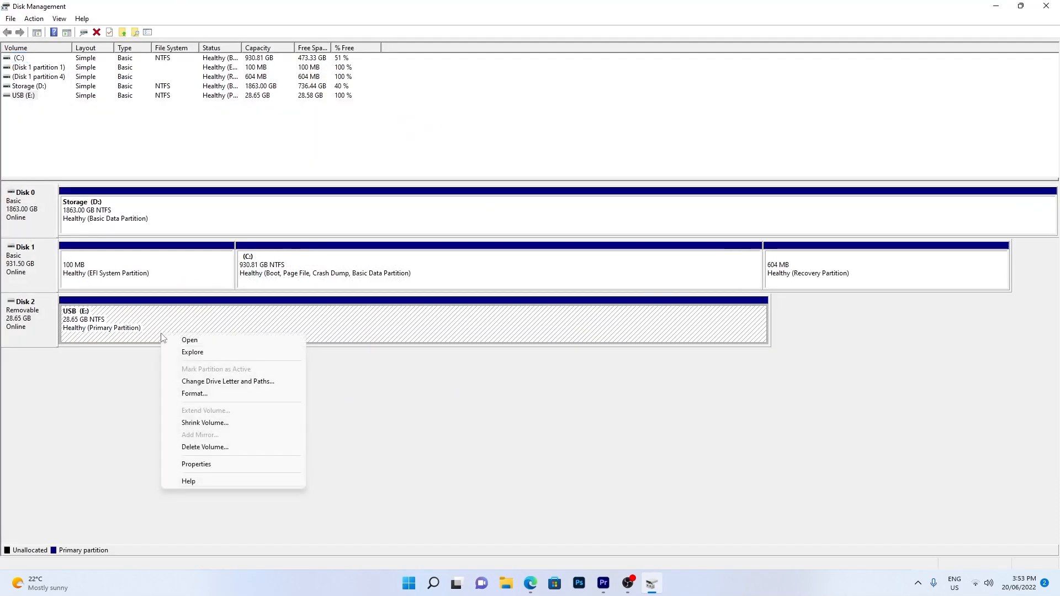
Change the USB volume's drive letter from E to F and accept the warning.
{"action": "left_click", "coordinate": [227, 381]}
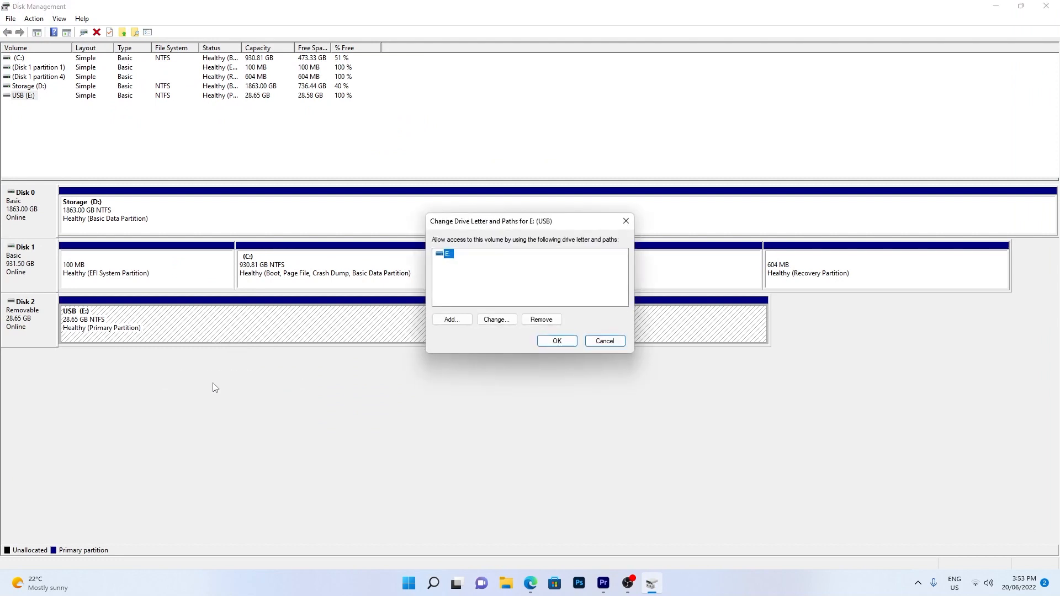
{"action": "left_click", "coordinate": [495, 319]}
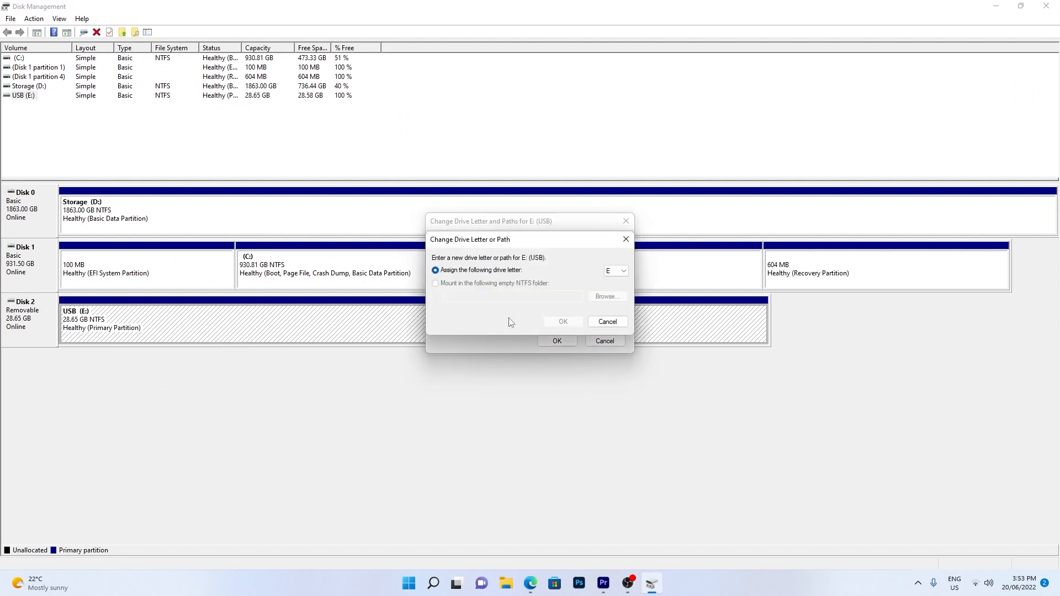
{"action": "left_click", "coordinate": [621, 270]}
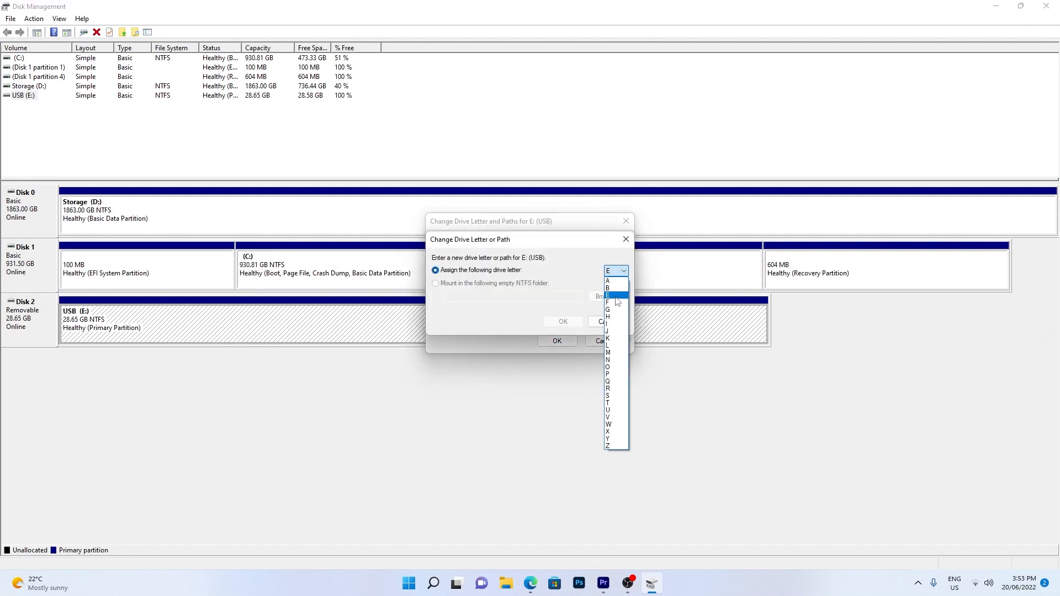
{"action": "left_click", "coordinate": [607, 303]}
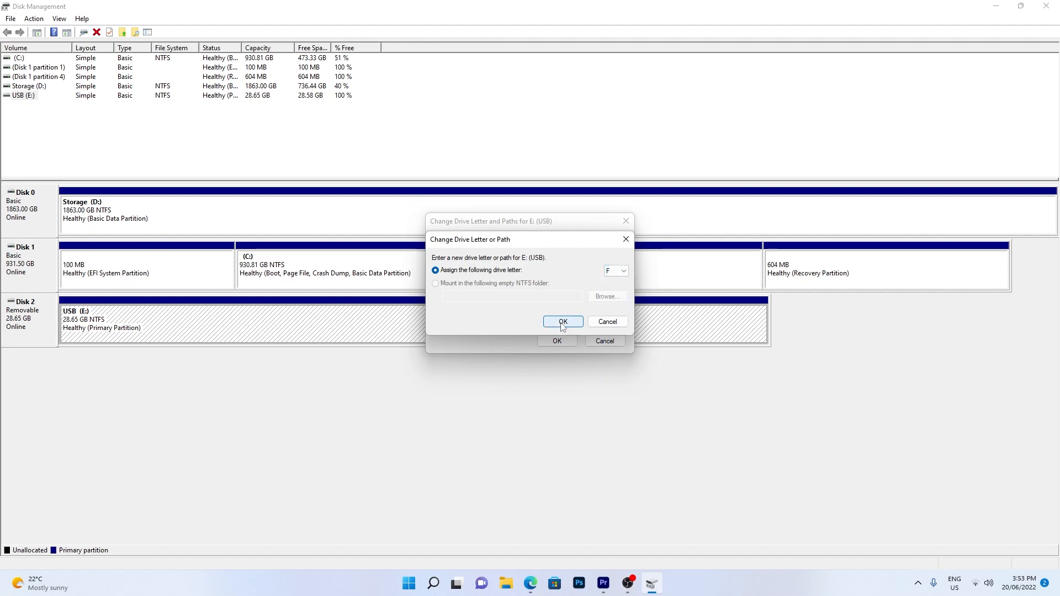
{"action": "left_click", "coordinate": [562, 322]}
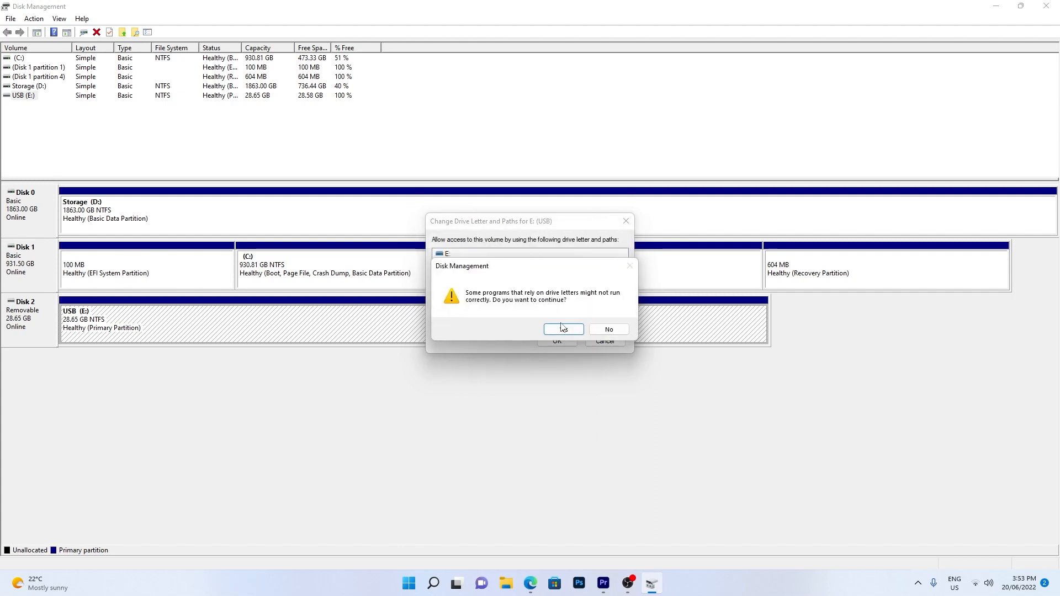
{"action": "left_click", "coordinate": [562, 329]}
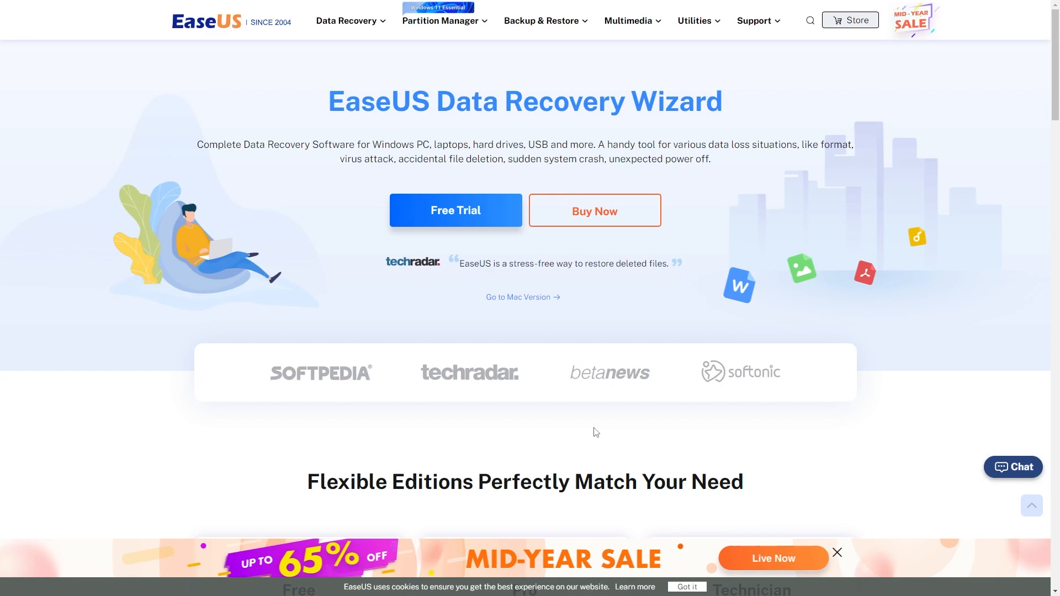
{"action": "mouse_move", "coordinate": [475, 223]}
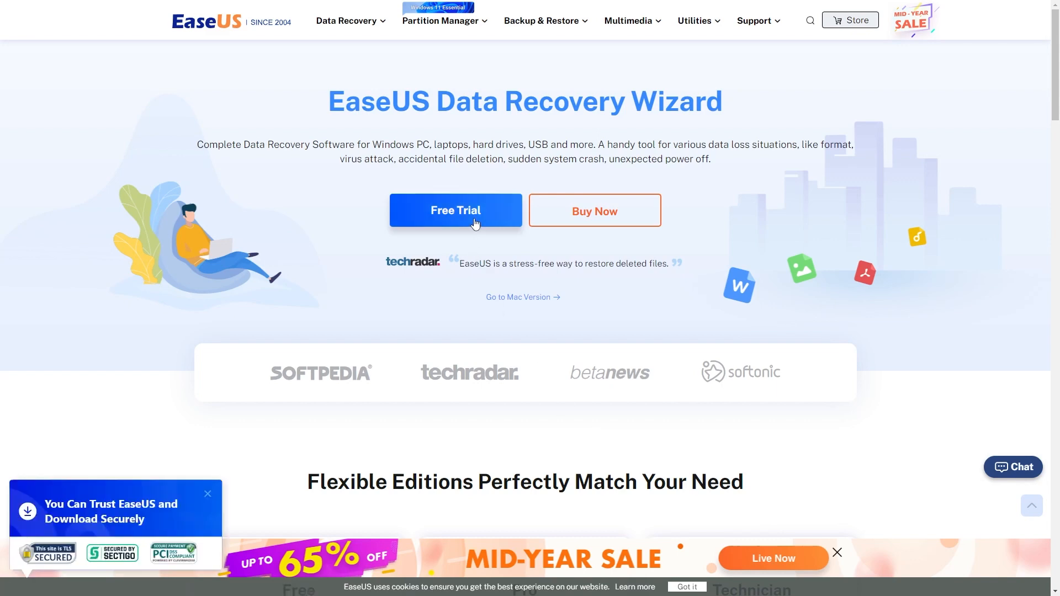
Request the EaseUS Data Recovery Wizard free trial download from its product page.
{"action": "left_click", "coordinate": [455, 210]}
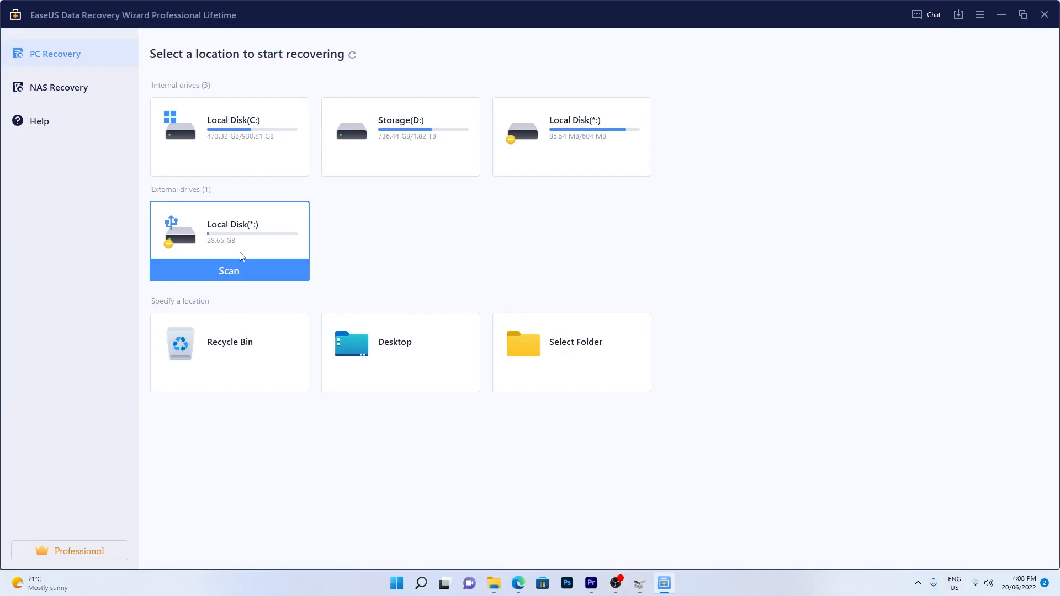
Scan the 28.65 GB external drive in EaseUS and view the files found in the lost partition.
{"action": "left_click", "coordinate": [230, 271]}
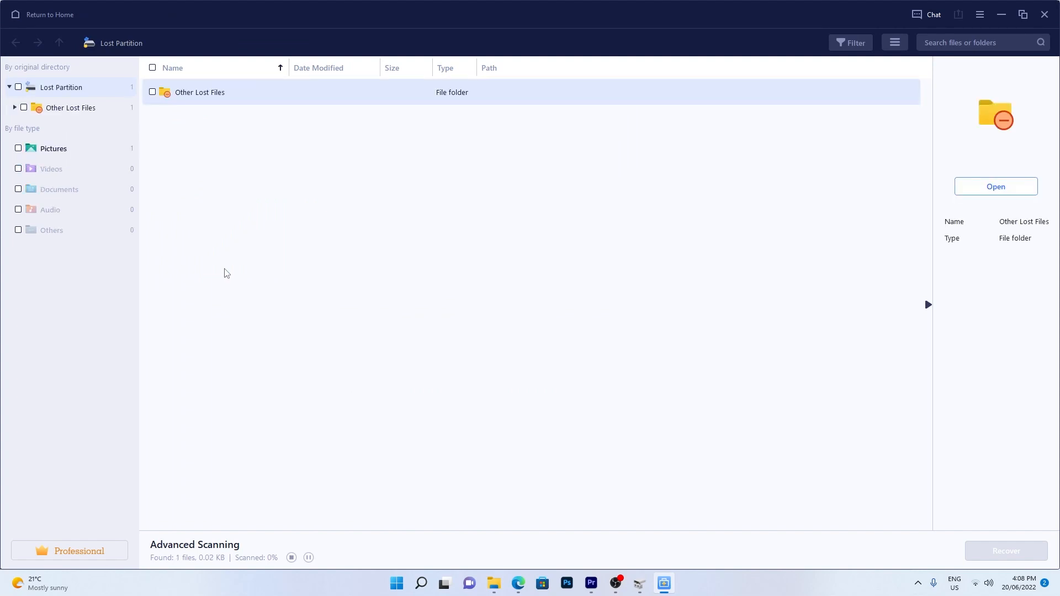
{"action": "mouse_move", "coordinate": [809, 147]}
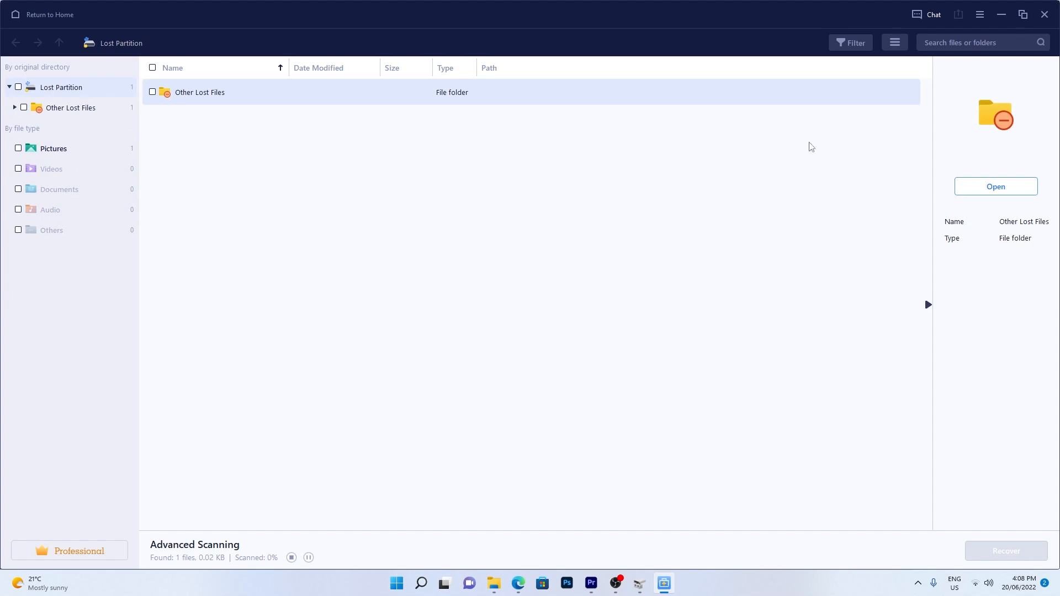
{"action": "left_click", "coordinate": [850, 43]}
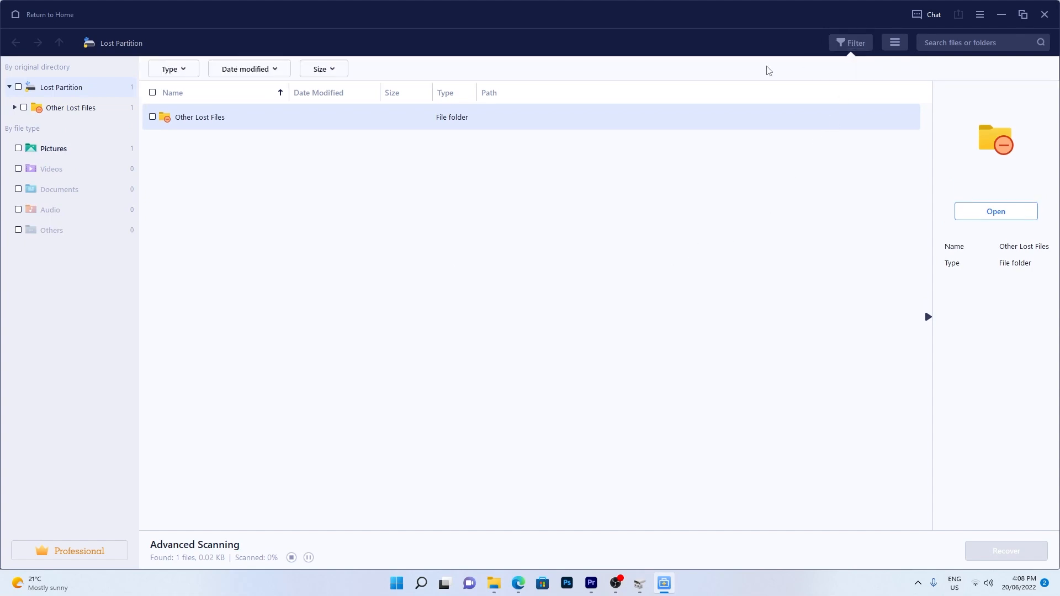
{"action": "left_click", "coordinate": [172, 68]}
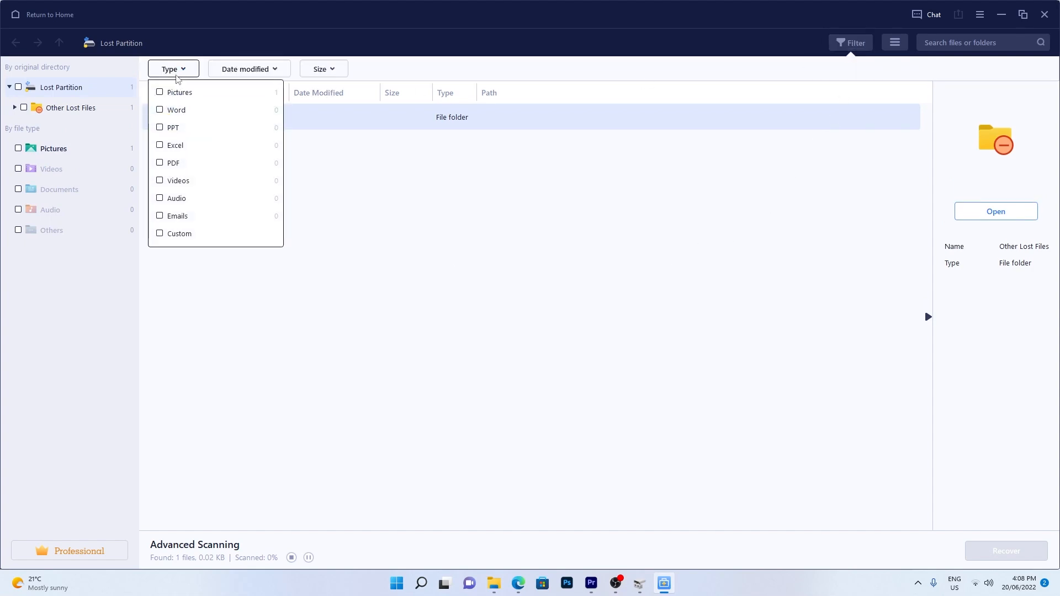
{"action": "mouse_move", "coordinate": [199, 162]}
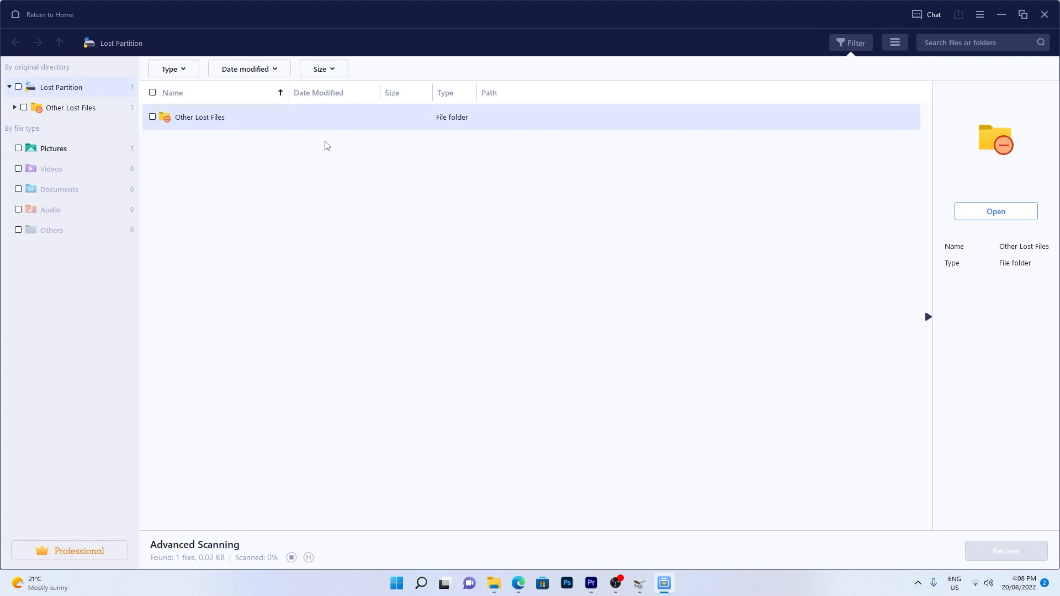
Recover Lost Name File (1).cur from Other Lost Files > cur.
{"action": "double_click", "coordinate": [199, 118]}
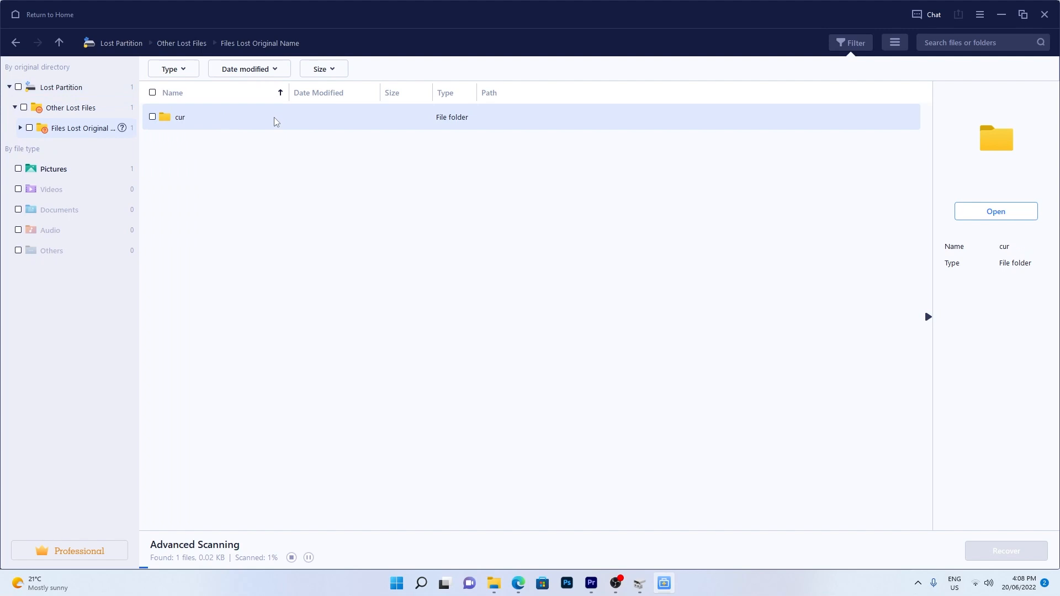
{"action": "double_click", "coordinate": [180, 117]}
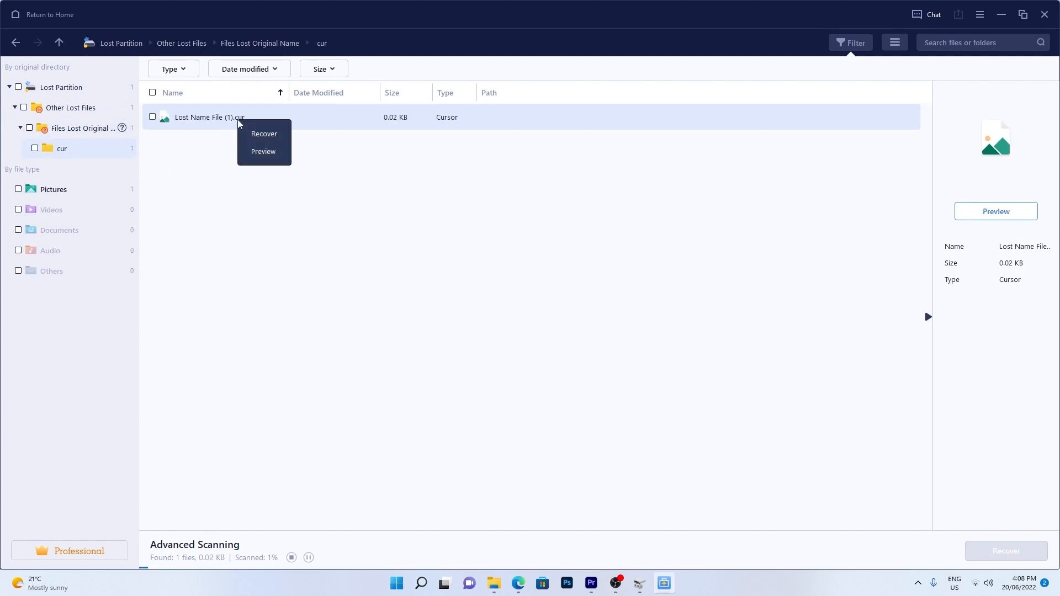
{"action": "left_click", "coordinate": [264, 133]}
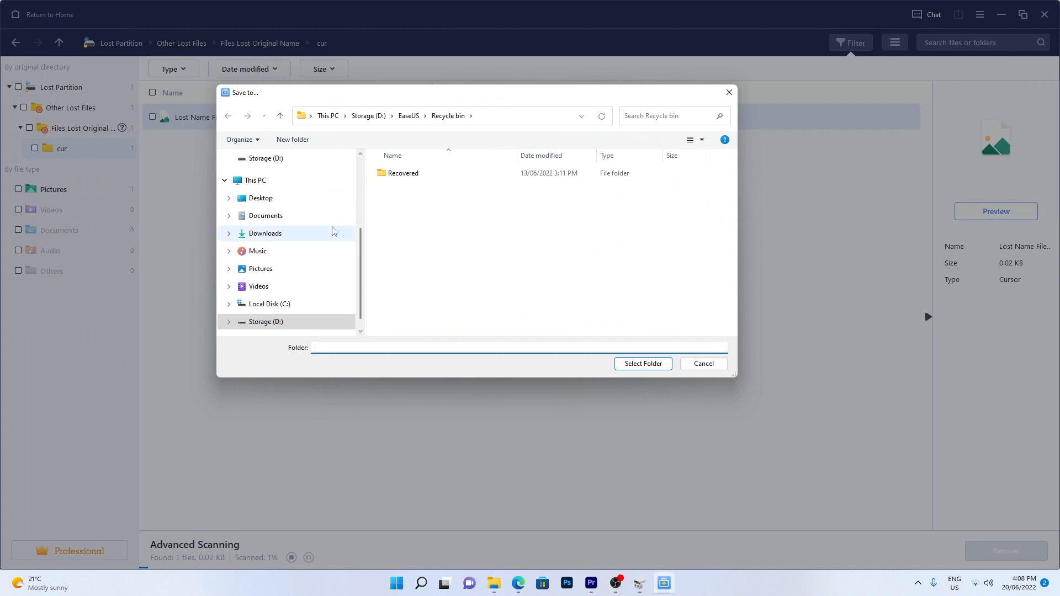
Save the recovered file to the Desktop folder; scan finishes with 103 files found.
{"action": "left_click", "coordinate": [261, 197]}
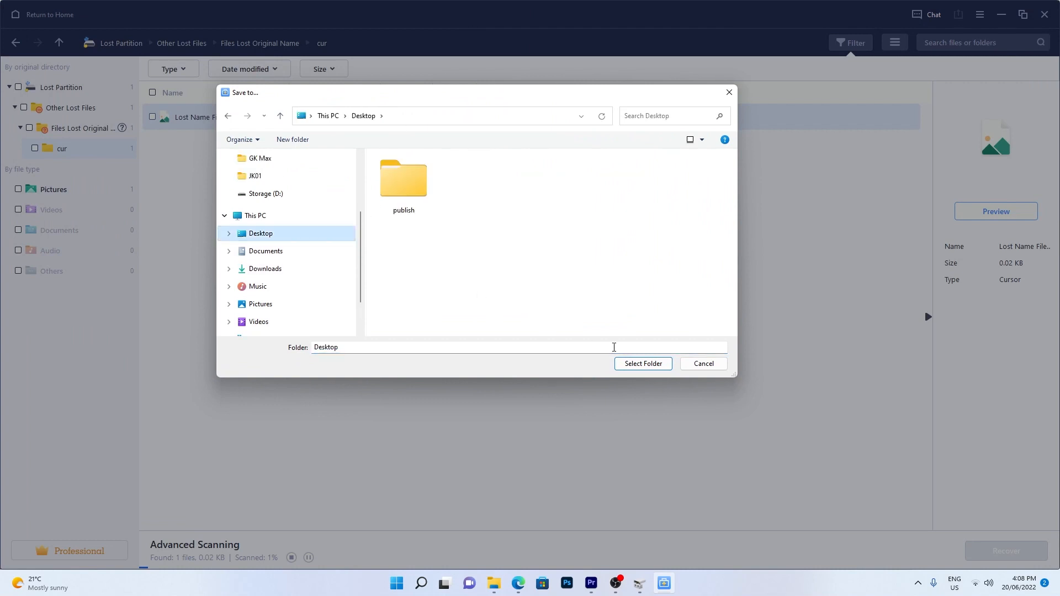
{"action": "left_click", "coordinate": [641, 363]}
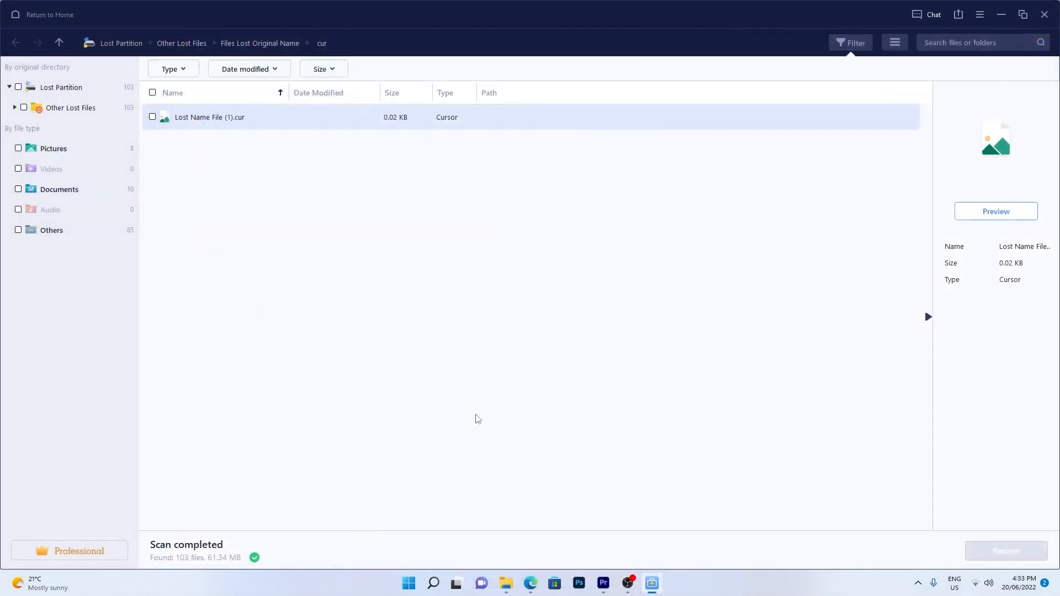
Launch Disk Management from the Start right-click menu and maximize it.
{"action": "right_click", "coordinate": [407, 582]}
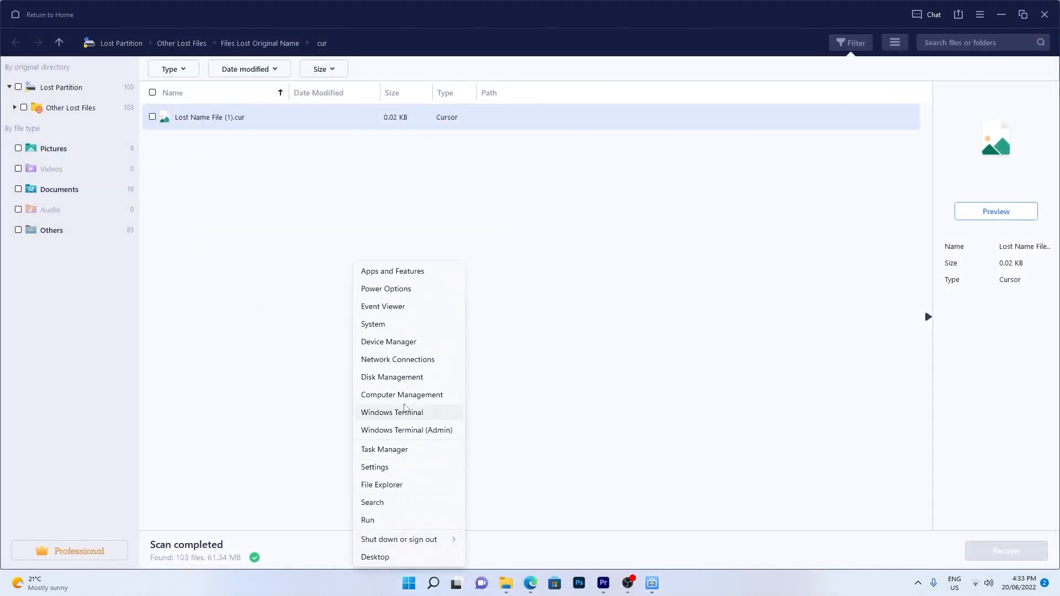
{"action": "left_click", "coordinate": [391, 376]}
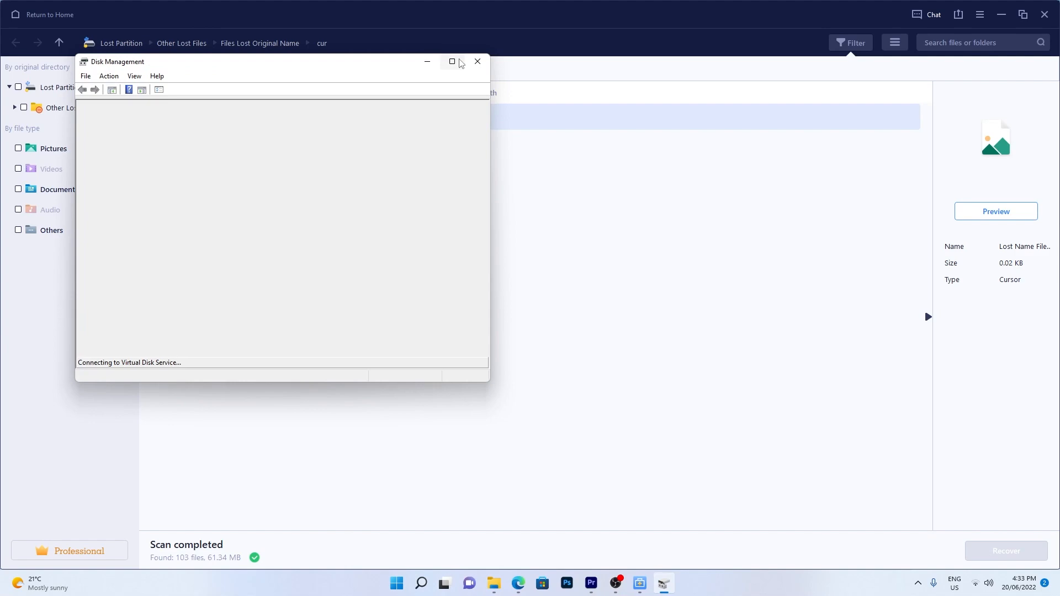
{"action": "left_click", "coordinate": [451, 62]}
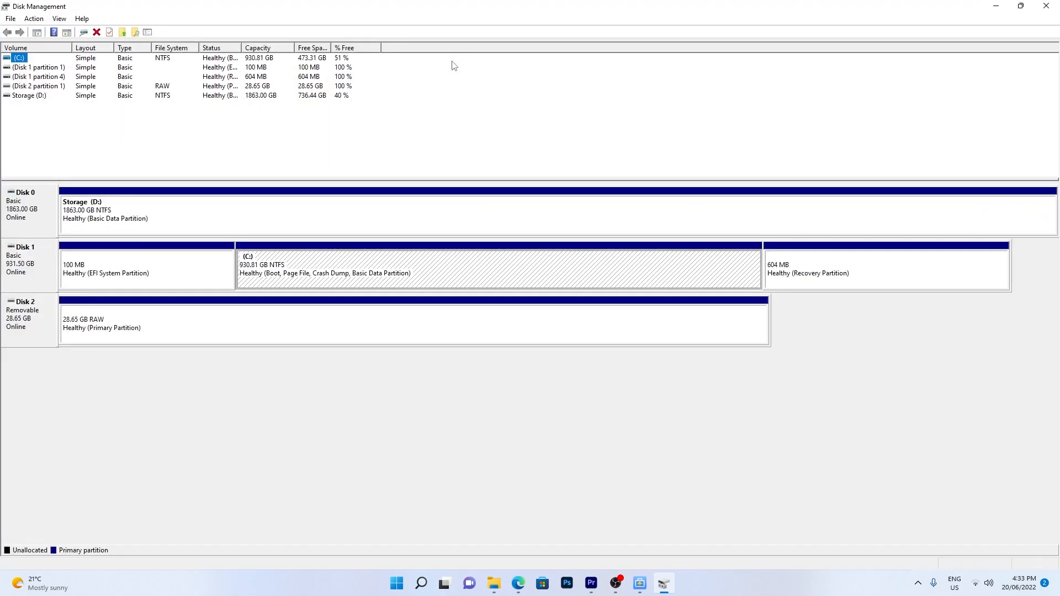
{"action": "mouse_move", "coordinate": [222, 325]}
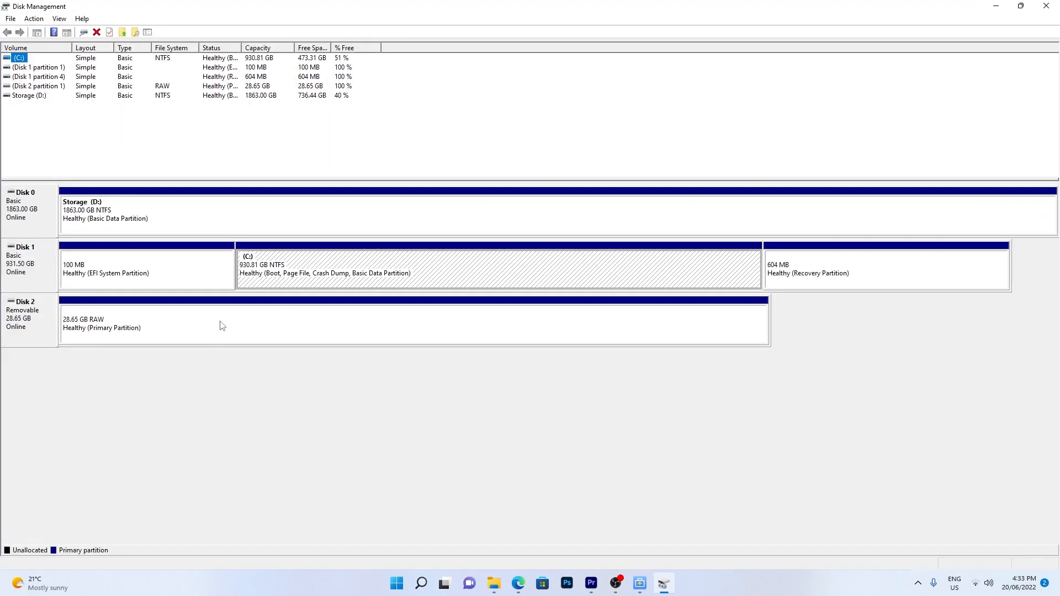
{"action": "mouse_move", "coordinate": [239, 323]}
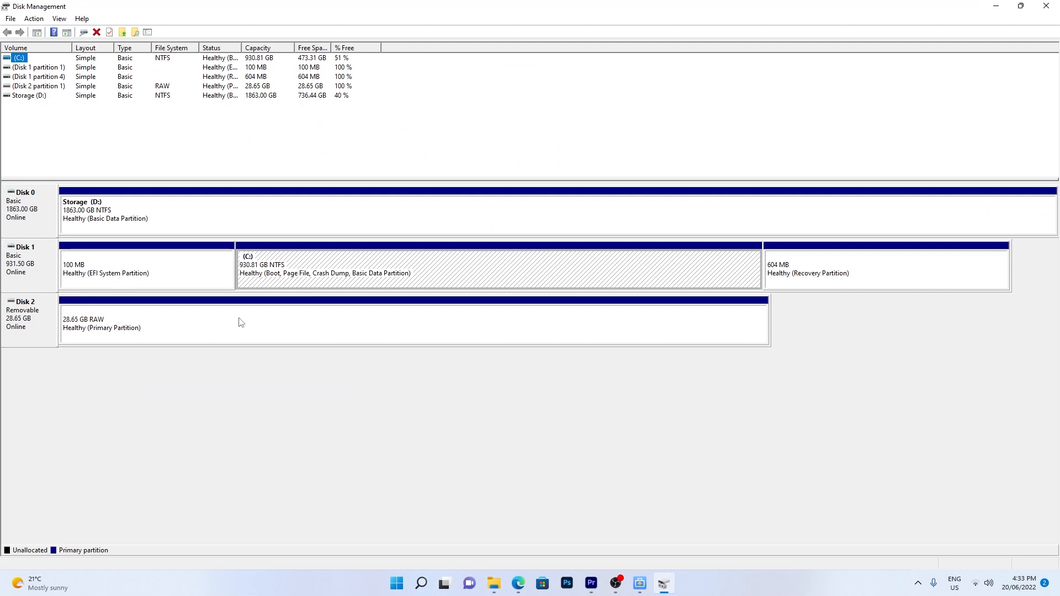
Quick-format Disk 2's 28.65 GB RAW partition as FAT32 NEW VOLUME, accepting the data-erase warning.
{"action": "right_click", "coordinate": [239, 323]}
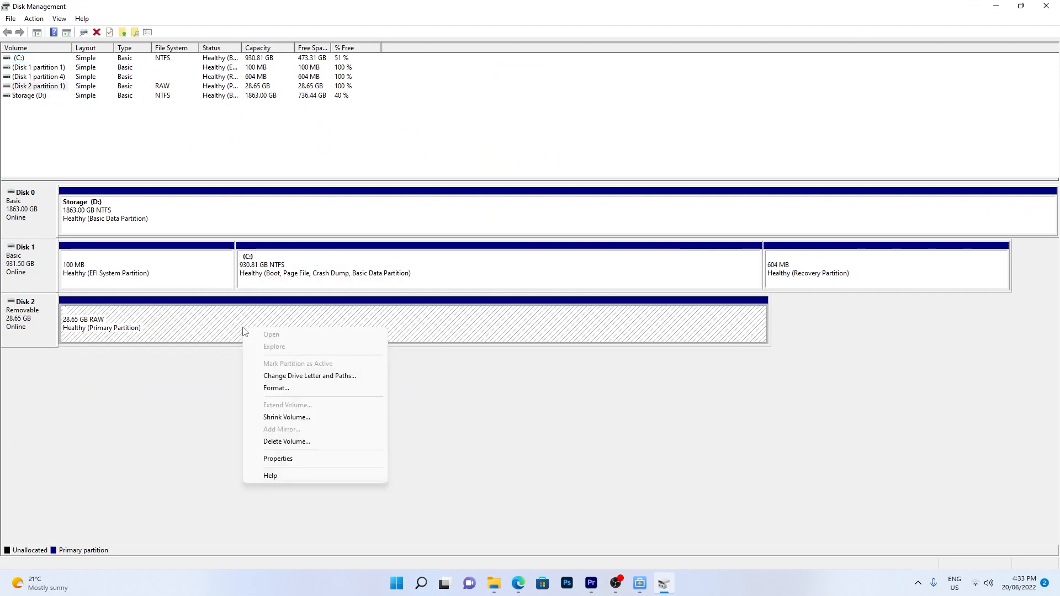
{"action": "left_click", "coordinate": [276, 388]}
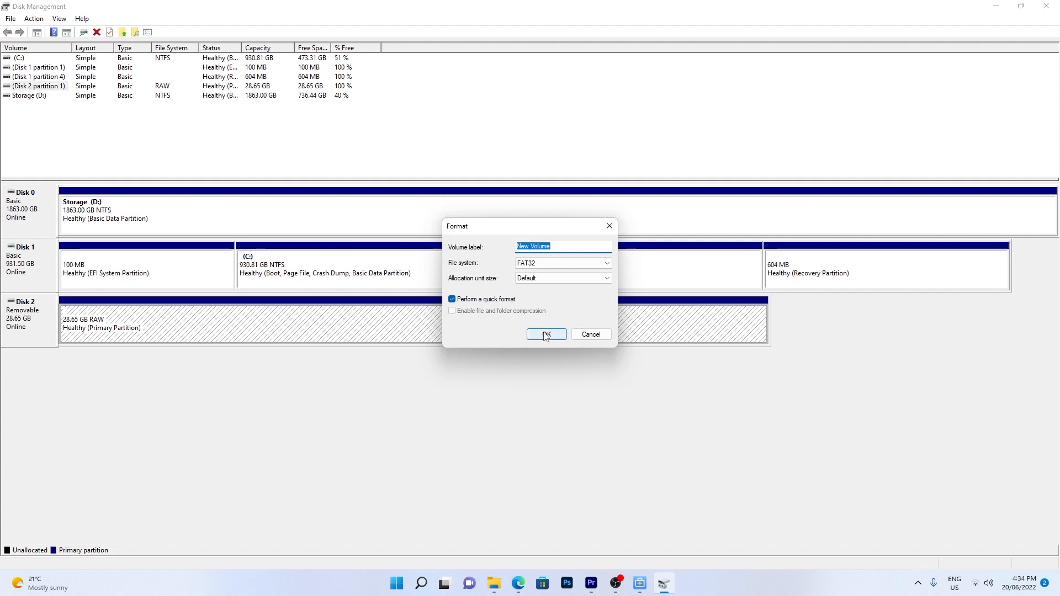
{"action": "left_click", "coordinate": [546, 333]}
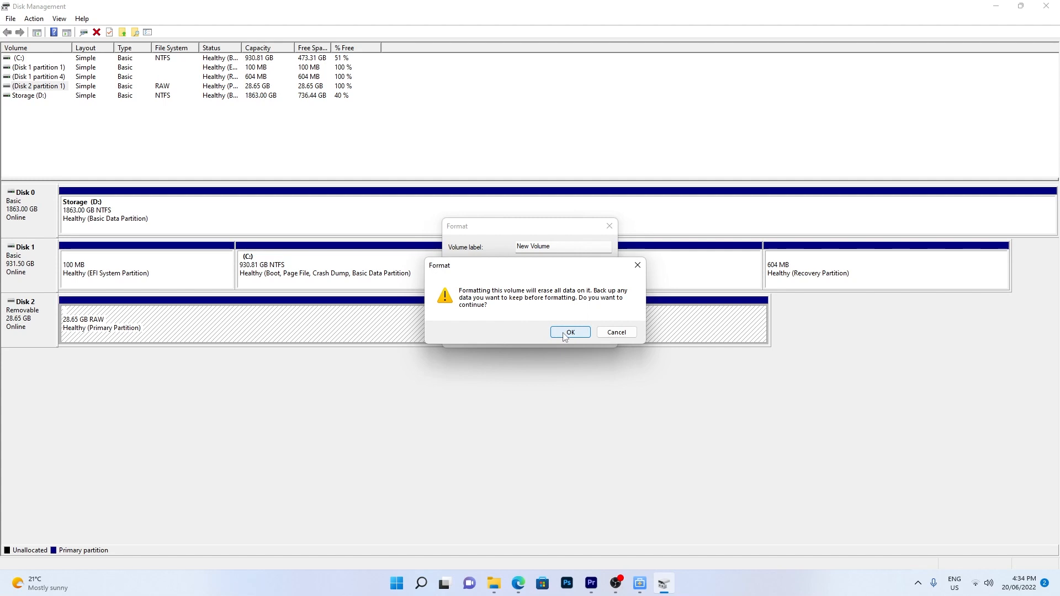
{"action": "left_click", "coordinate": [570, 332]}
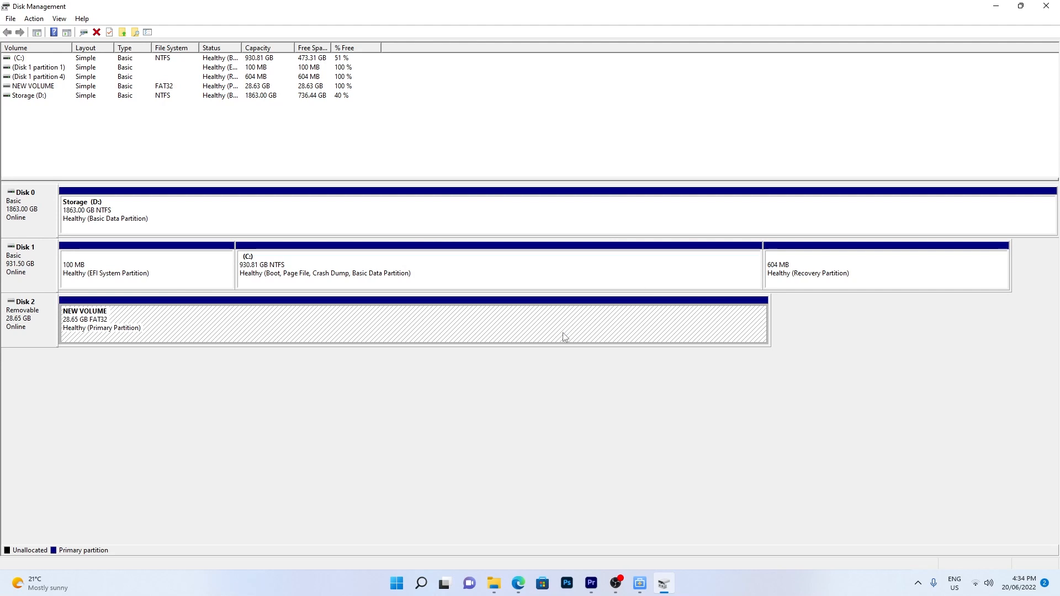
Assign drive letter E: to NEW VOLUME via Change Drive Letter and Paths.
{"action": "right_click", "coordinate": [427, 324]}
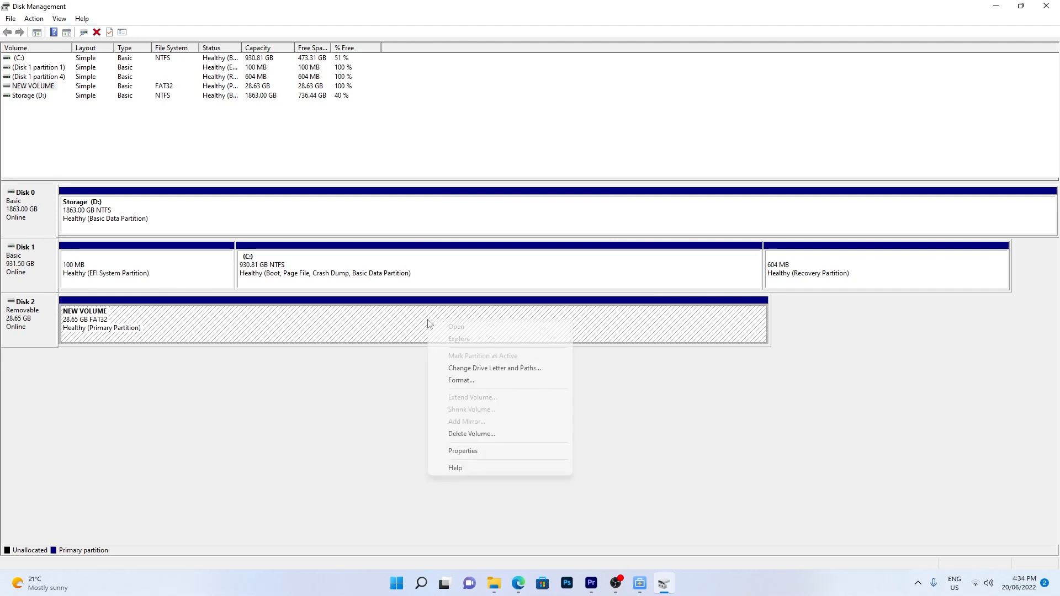
{"action": "mouse_move", "coordinate": [471, 401]}
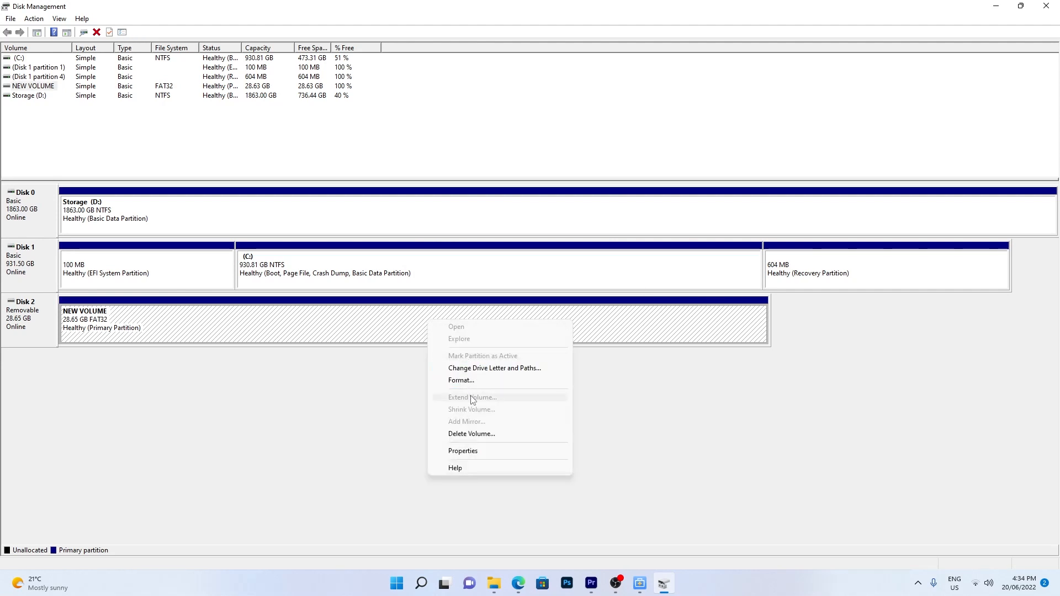
{"action": "left_click", "coordinate": [495, 367]}
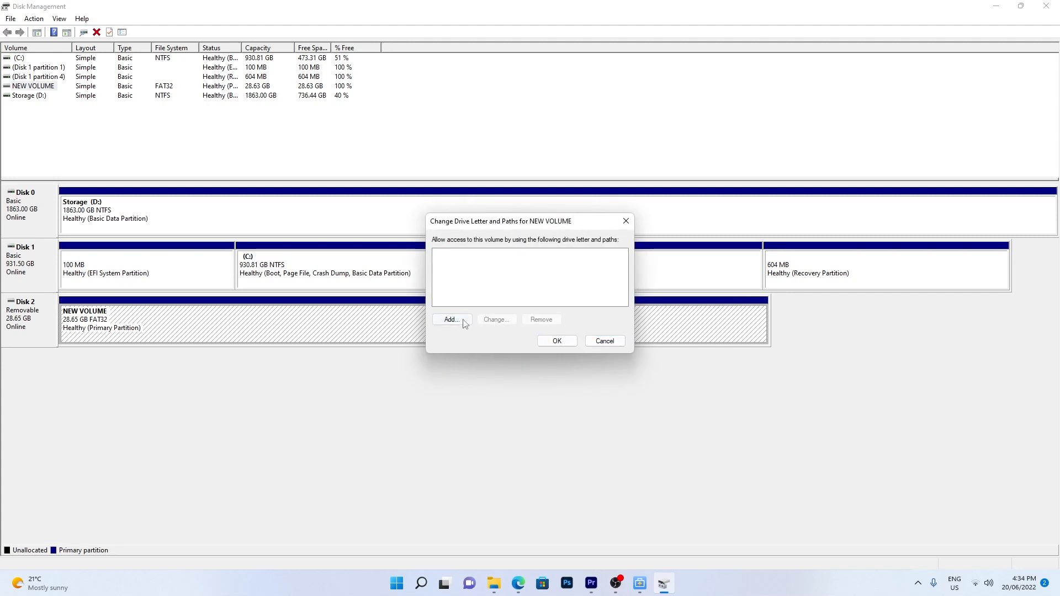
{"action": "left_click", "coordinate": [556, 341]}
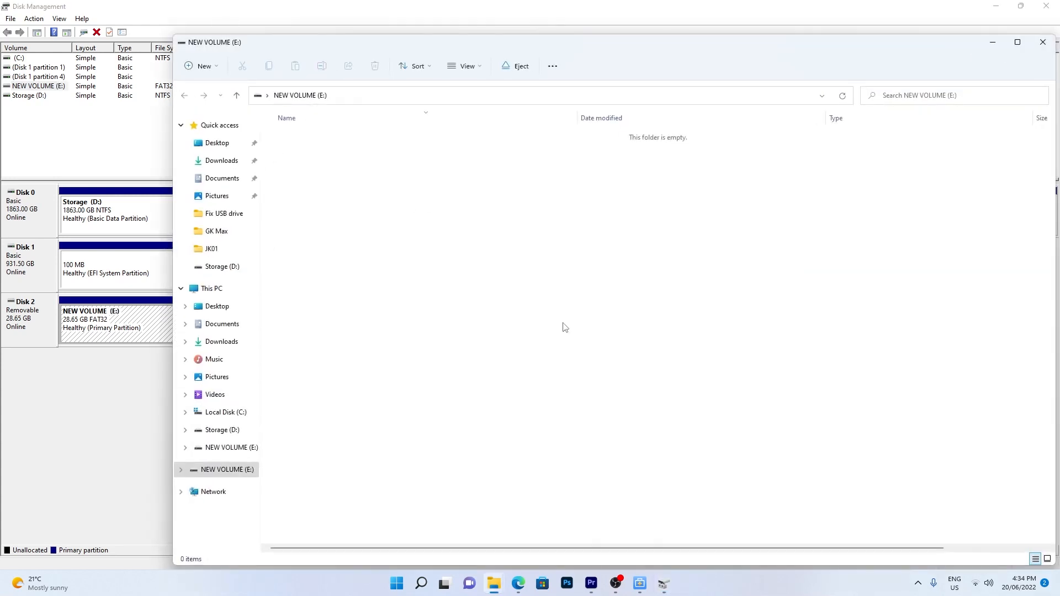
{"action": "mouse_move", "coordinate": [621, 311]}
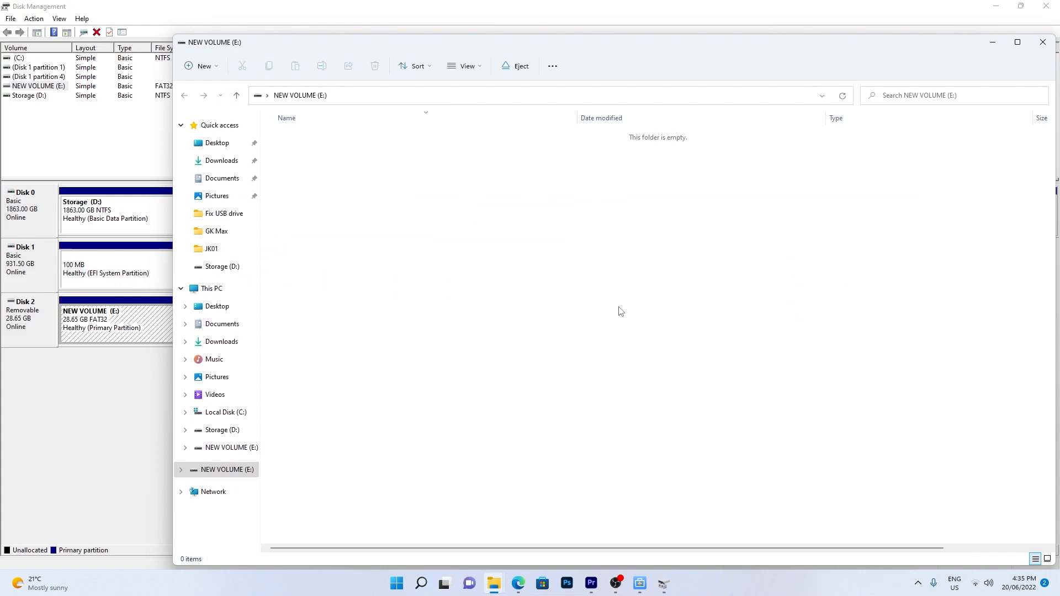